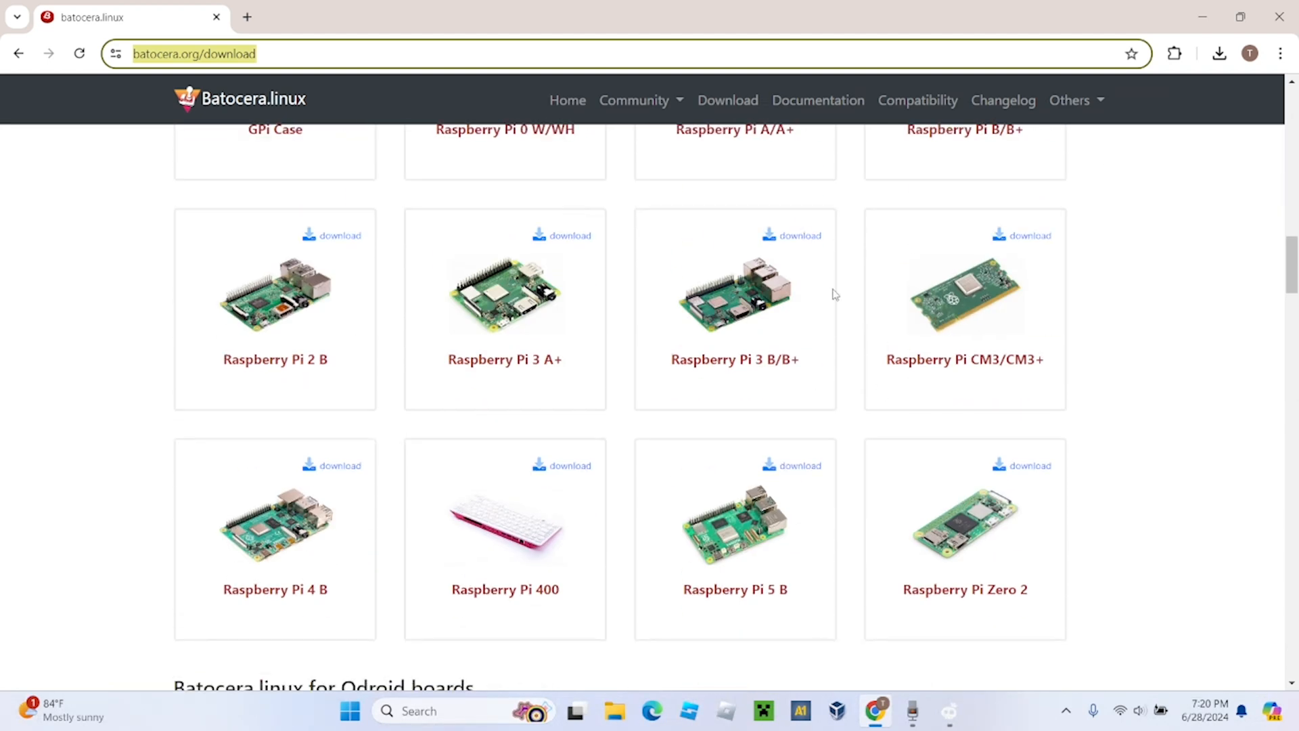
mouse_move(824, 323)
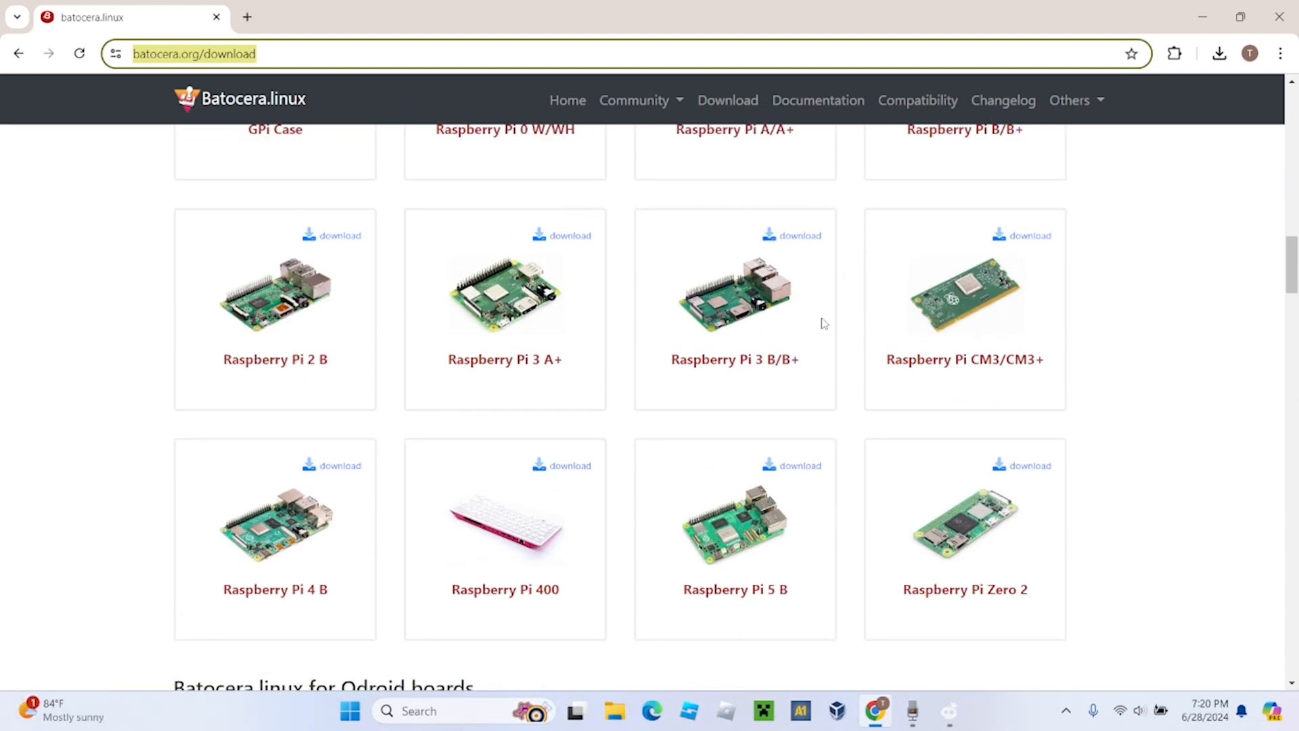
Step: Check the Batocera image, then load raspberrypi.com in a new Chrome tab
click(792, 235)
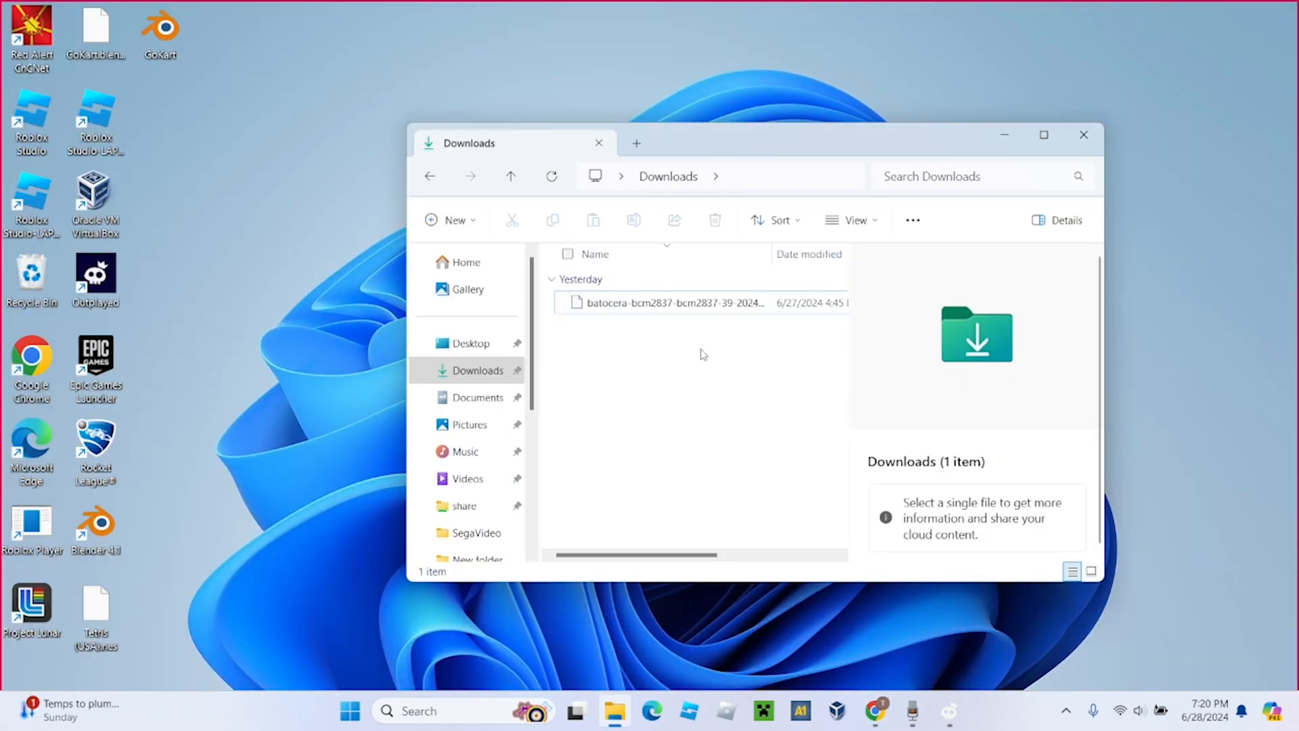
click(672, 302)
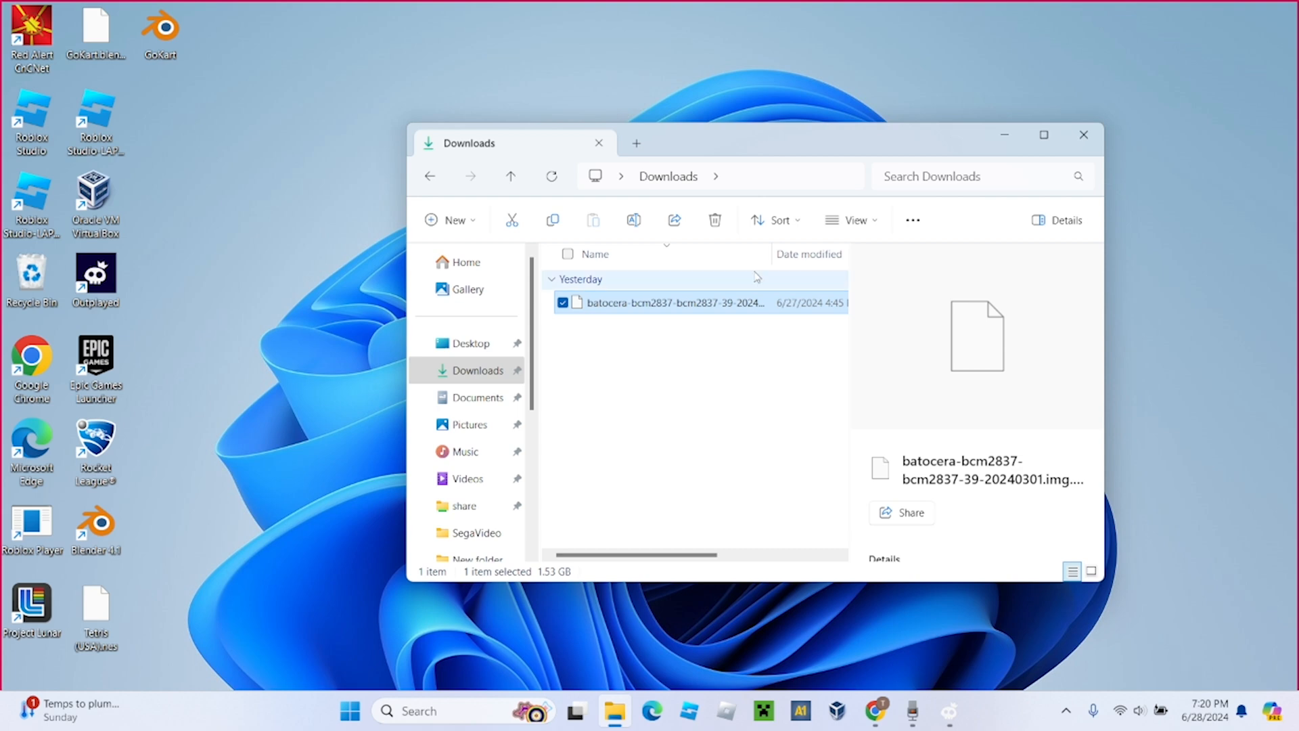
click(876, 711)
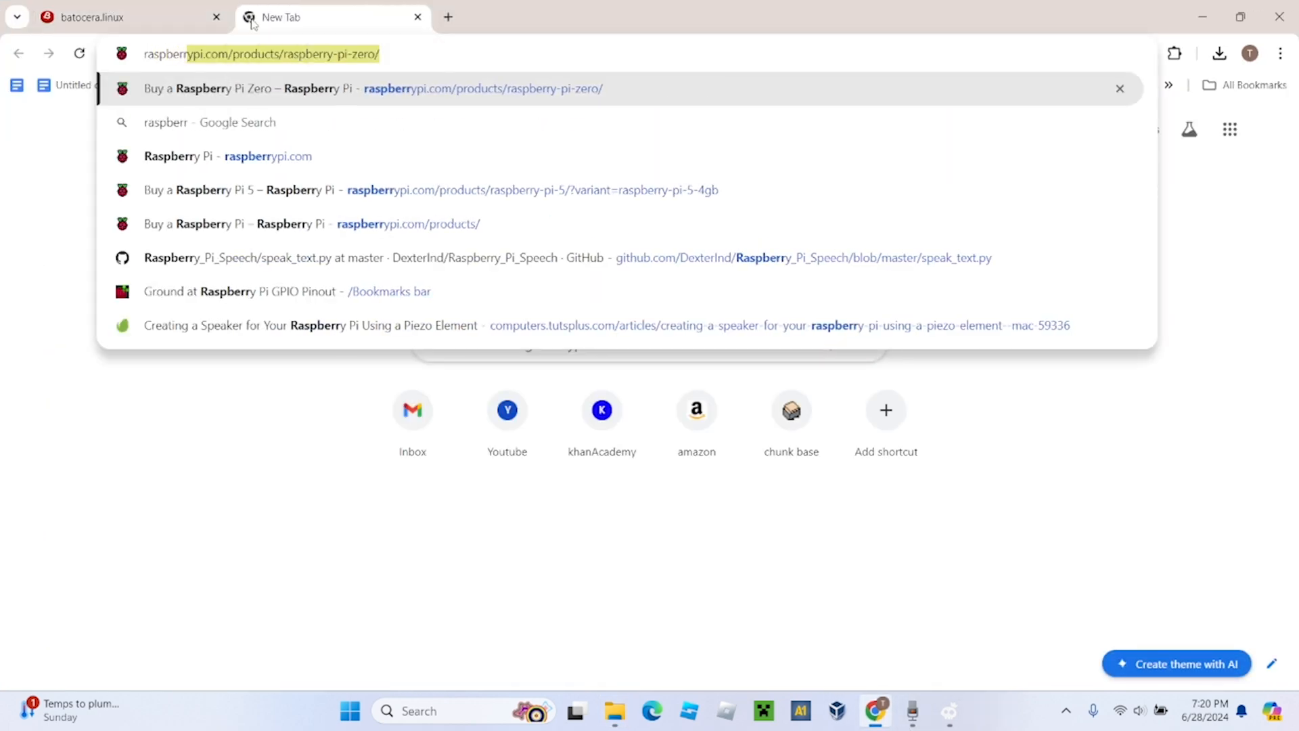
text(raspberrypi.om)
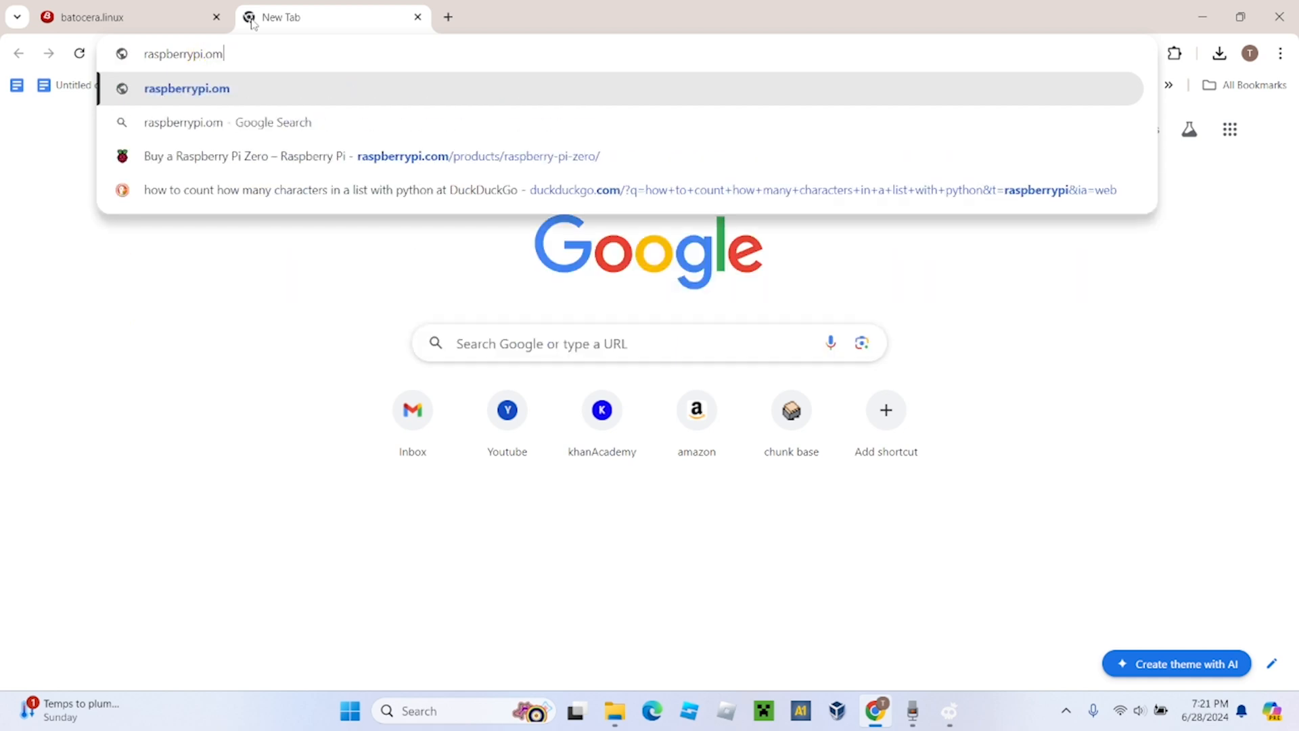
text(com/software/)
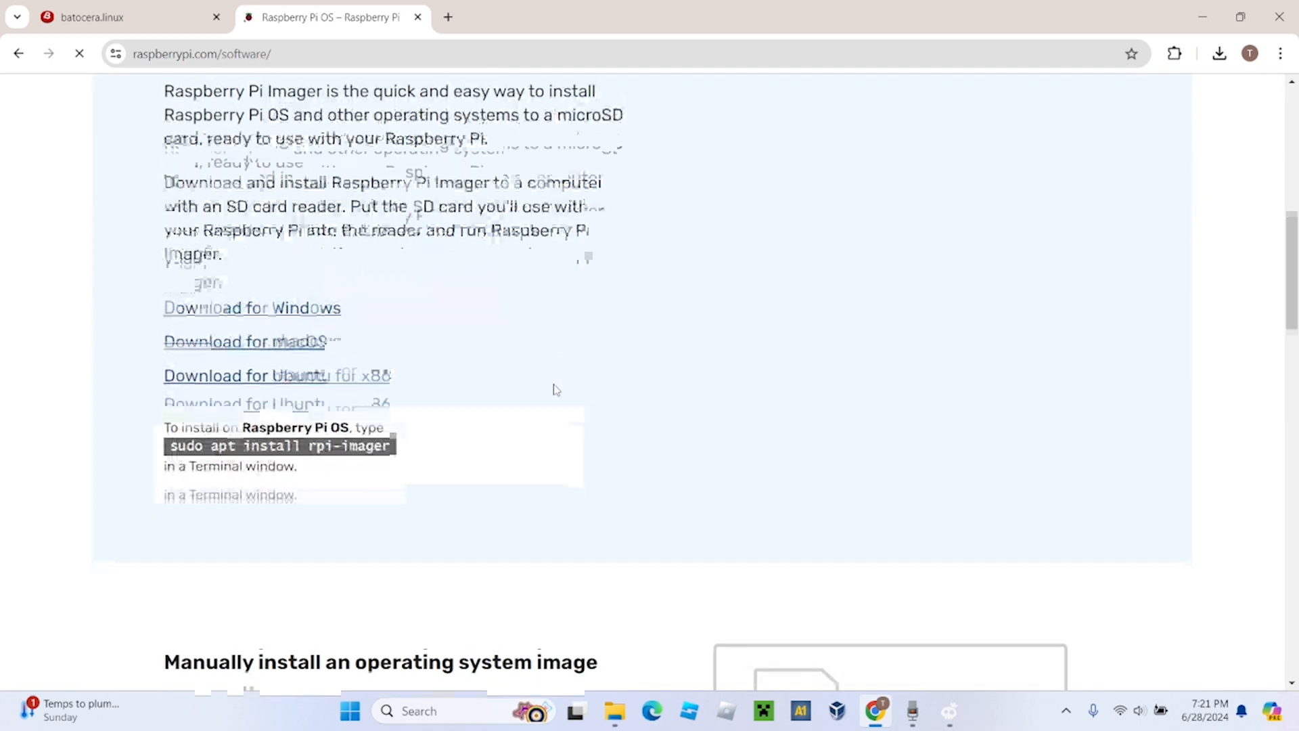
Step: Download the Windows Raspberry Pi Imager and run imager_1.8.5.exe from the downloads panel
scroll(up, 3)
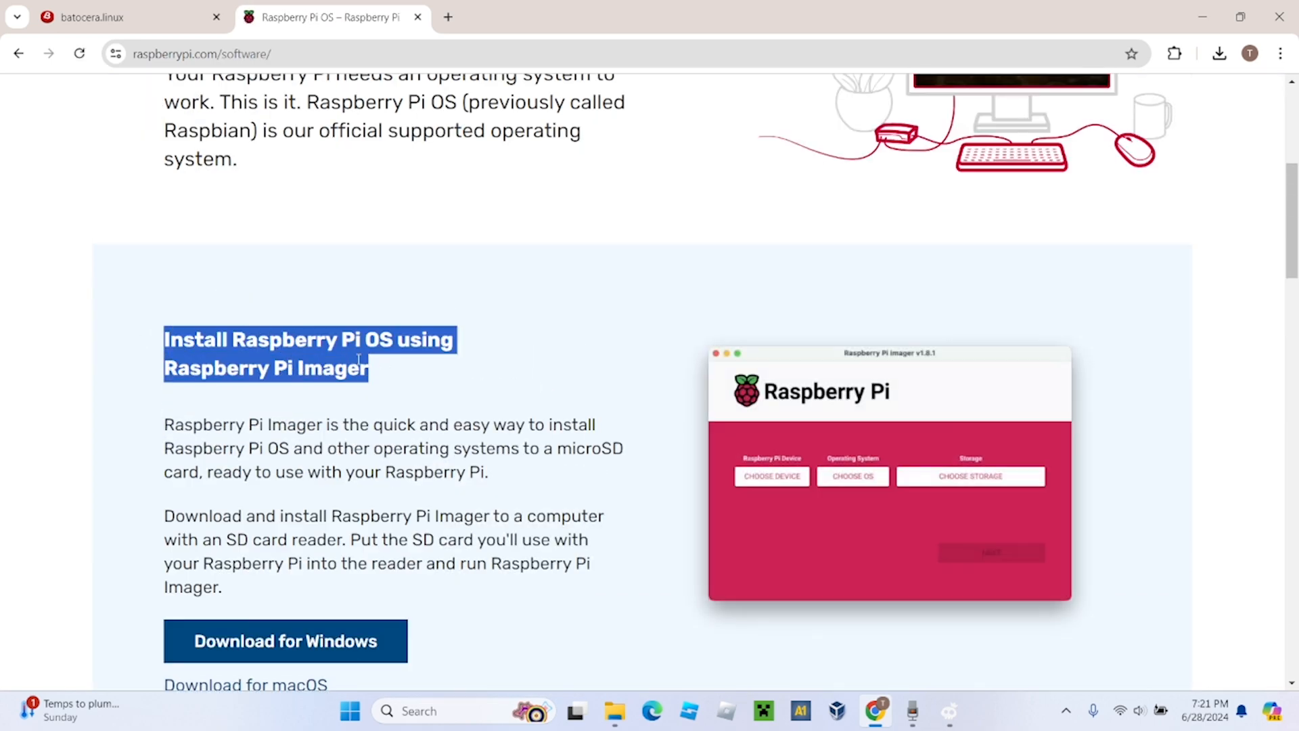
click(332, 422)
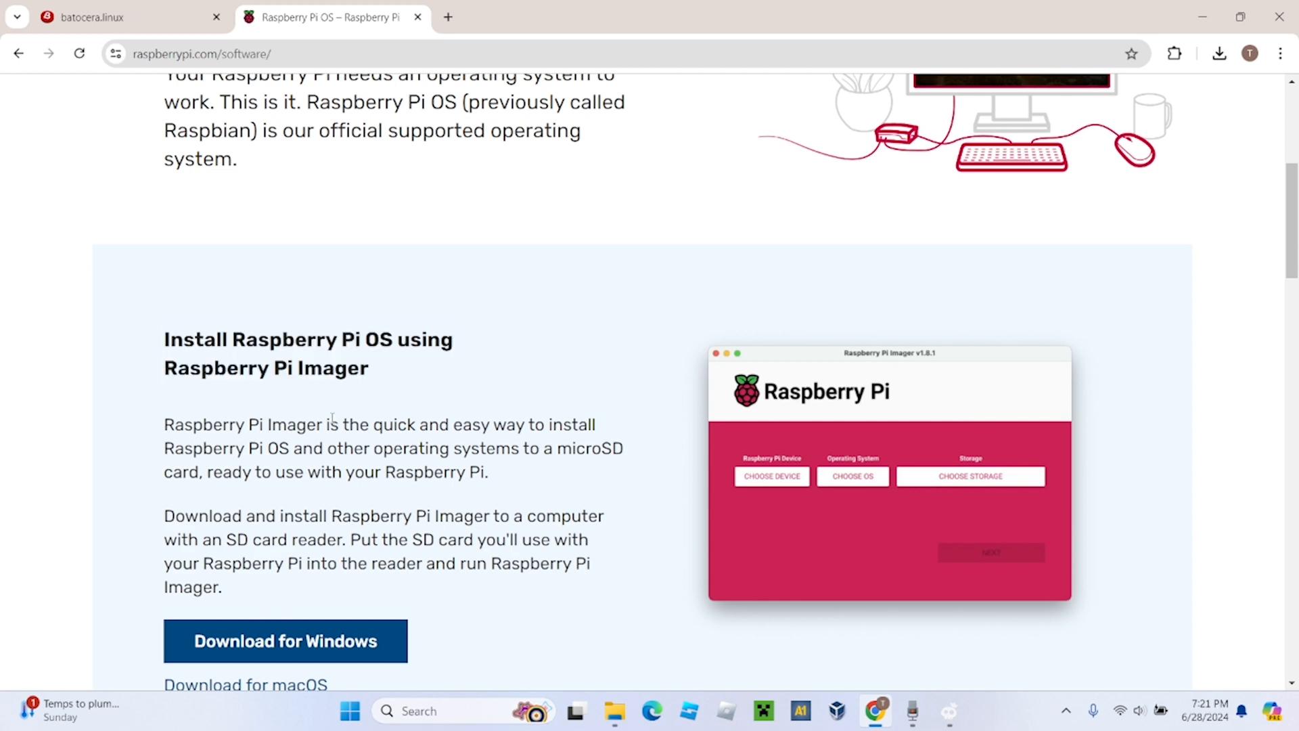
scroll(down, 3)
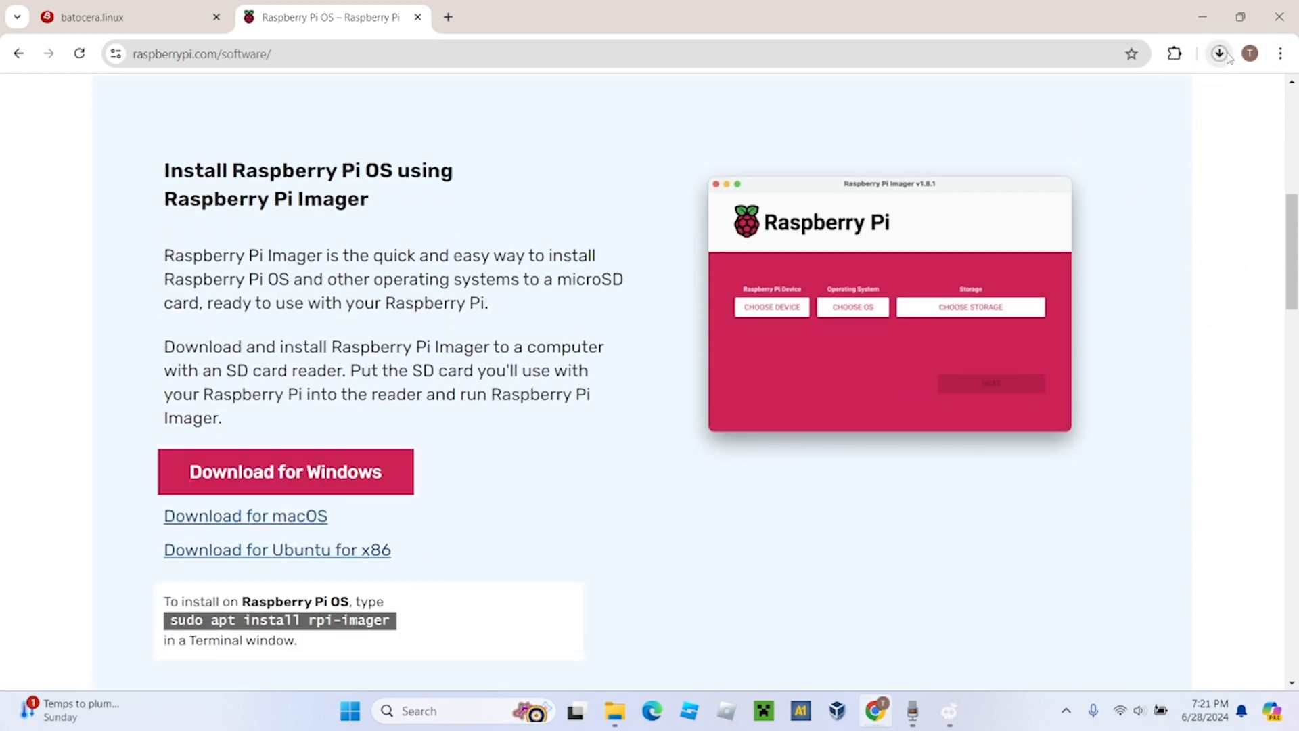
click(1220, 53)
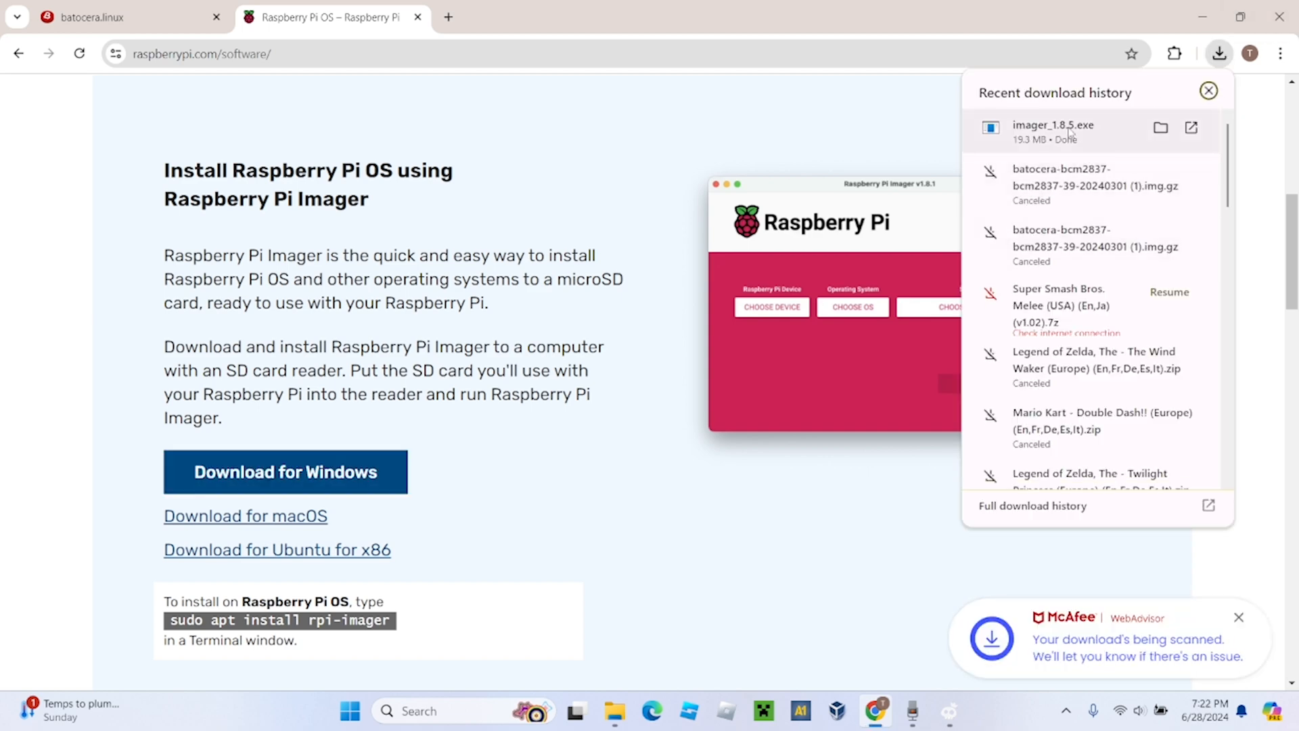
click(1209, 90)
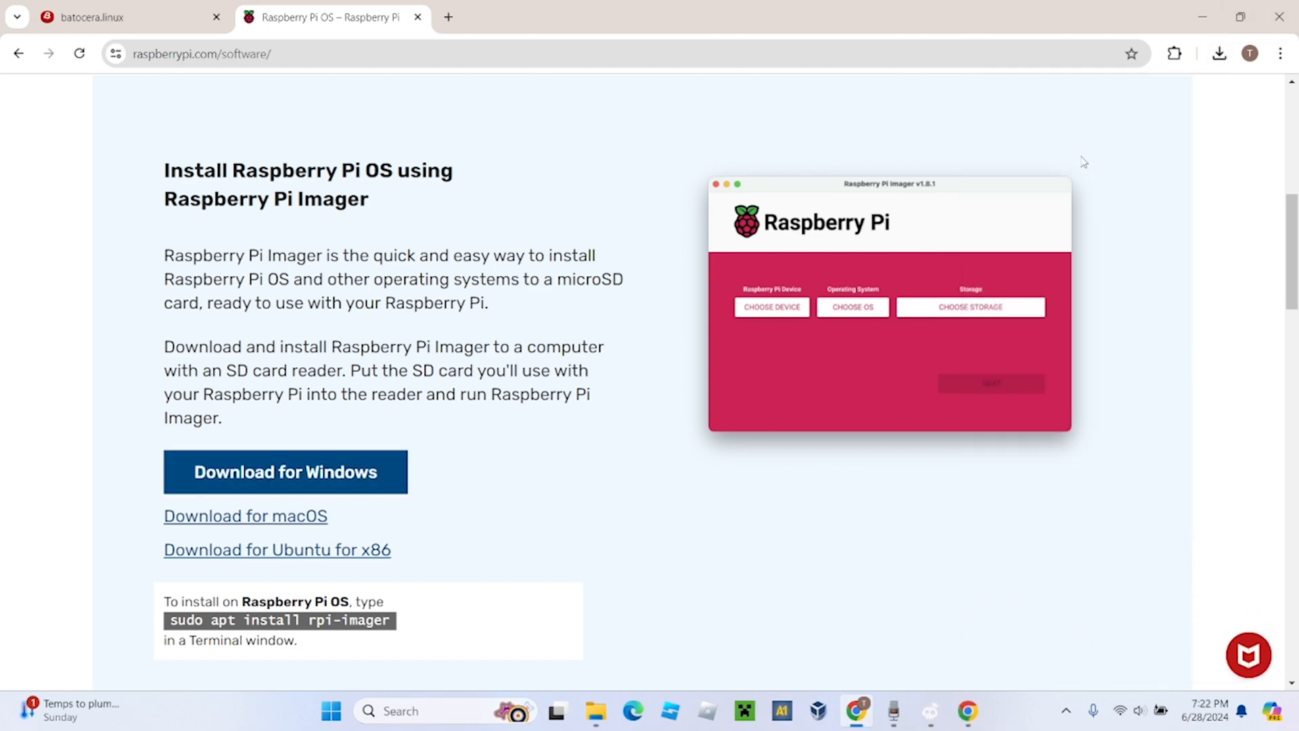
mouse_move(1068, 217)
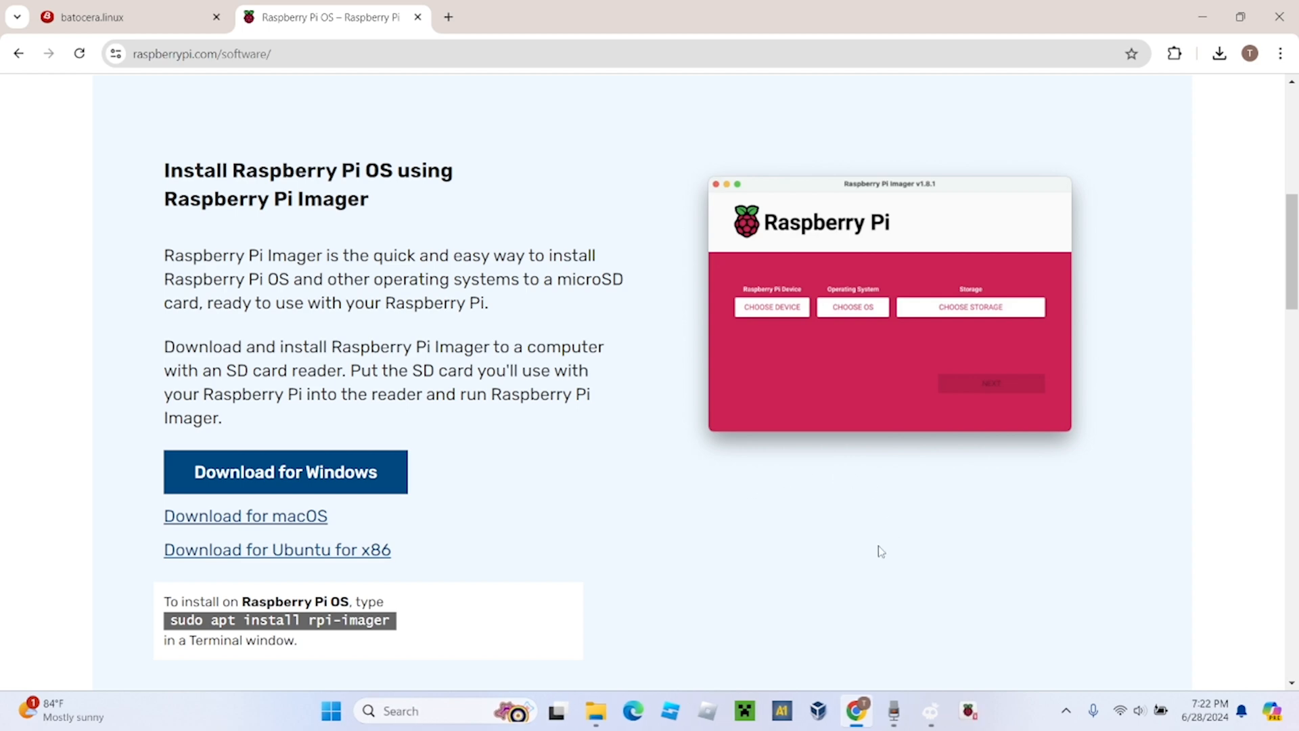
Step: Complete the Raspberry Pi Imager v1.8.5 installer and launch the app
click(968, 710)
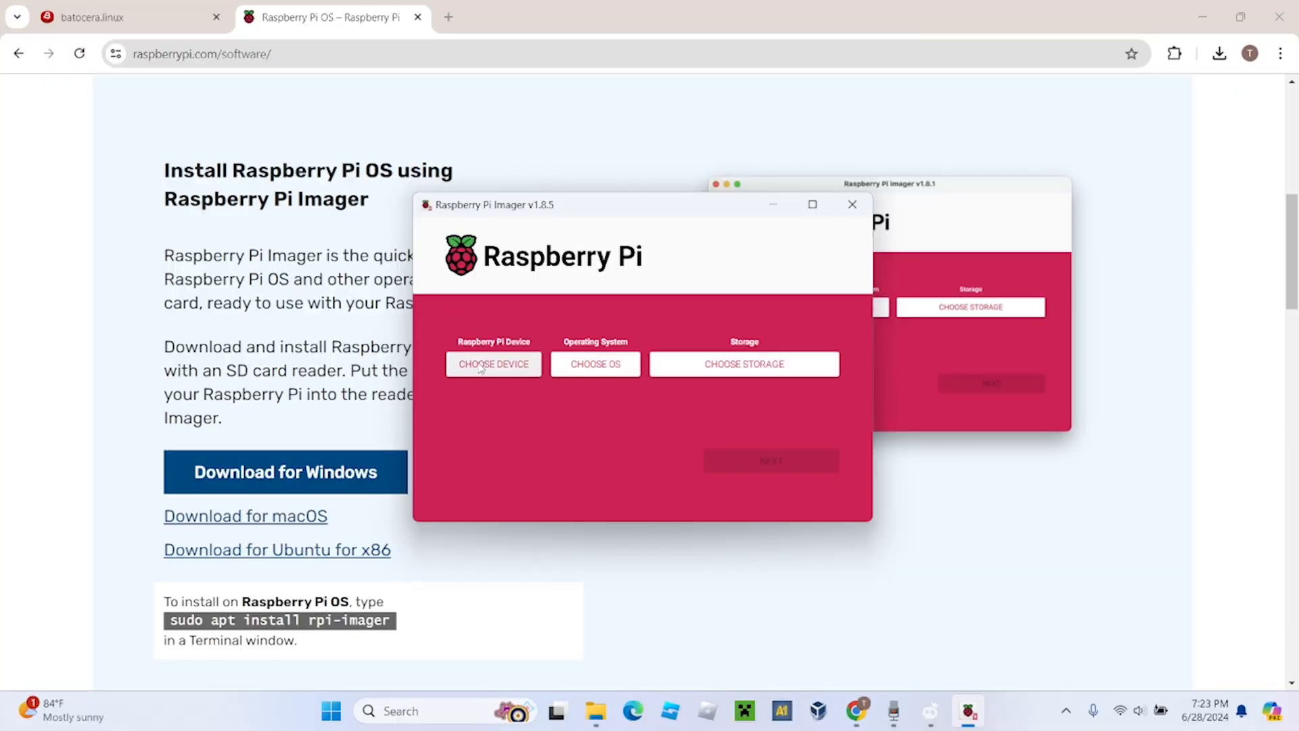
Step: Choose Raspberry Pi 3 as the device and the downloaded Batocera .img.gz as a custom OS
click(493, 364)
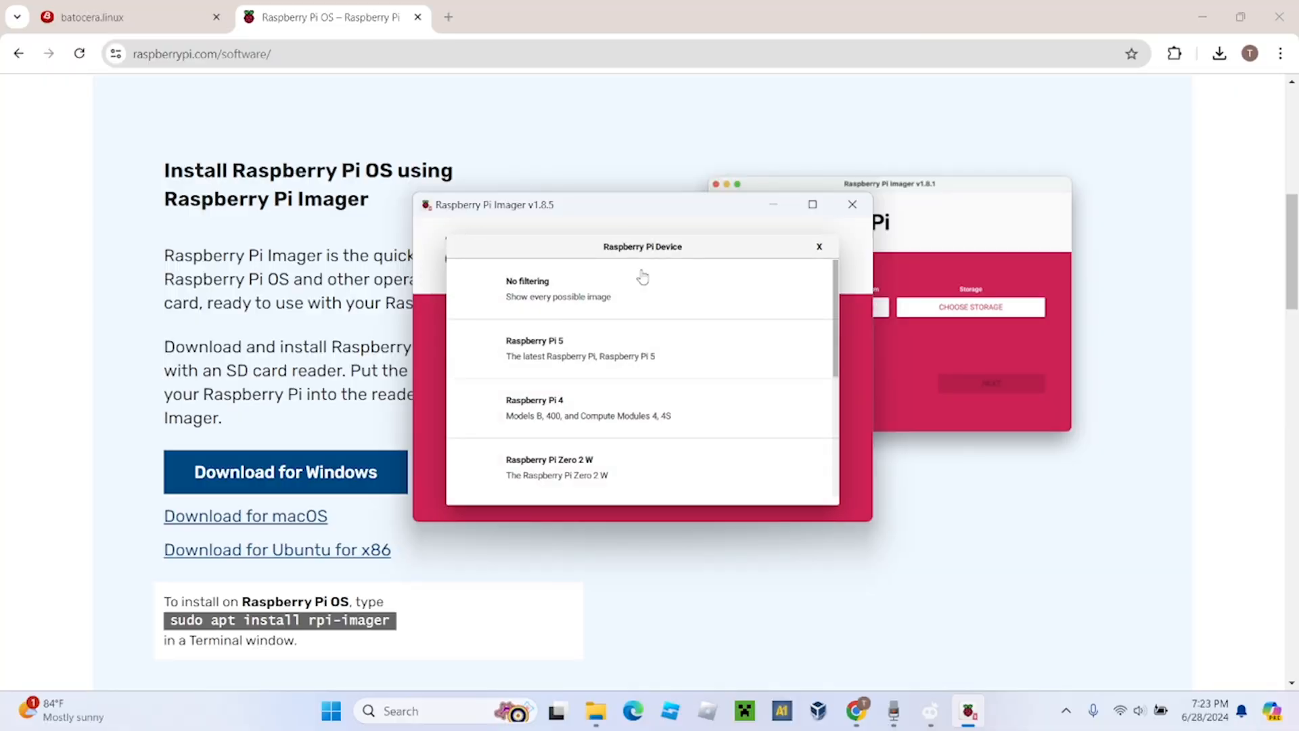
scroll(down, 3)
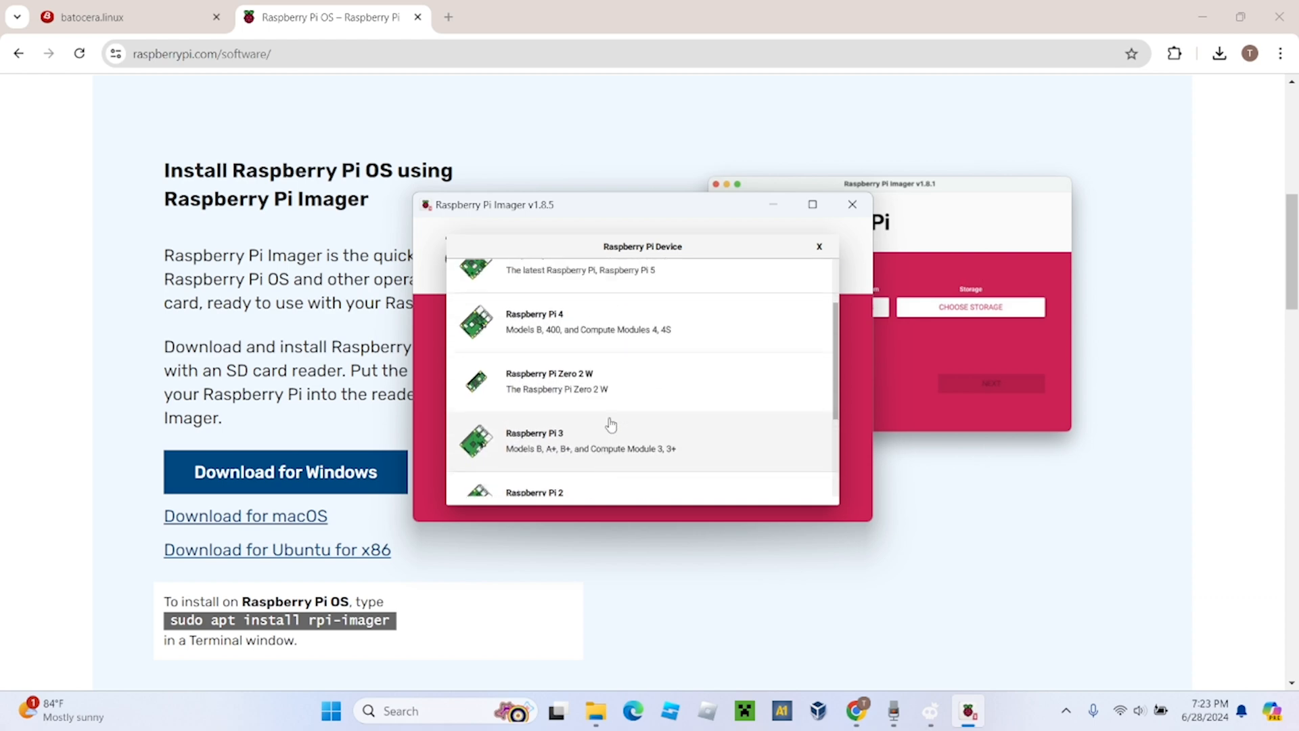
click(535, 439)
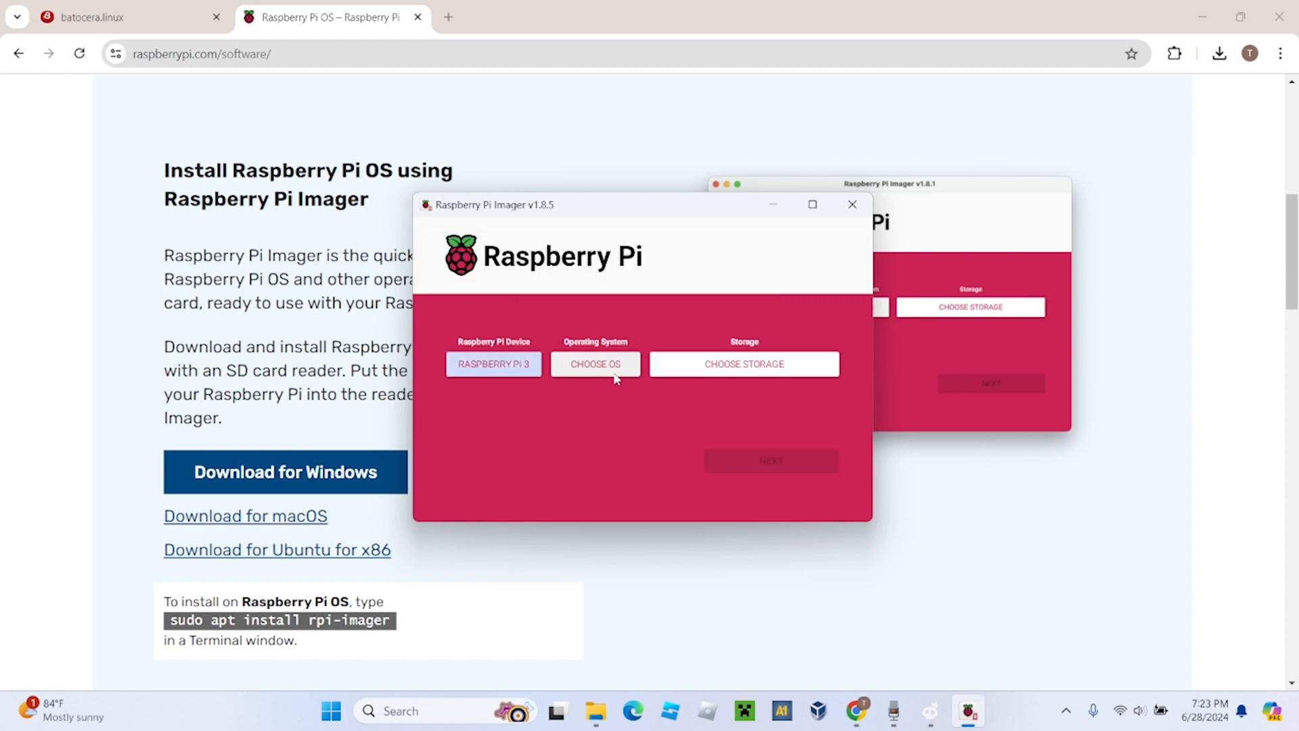
click(596, 364)
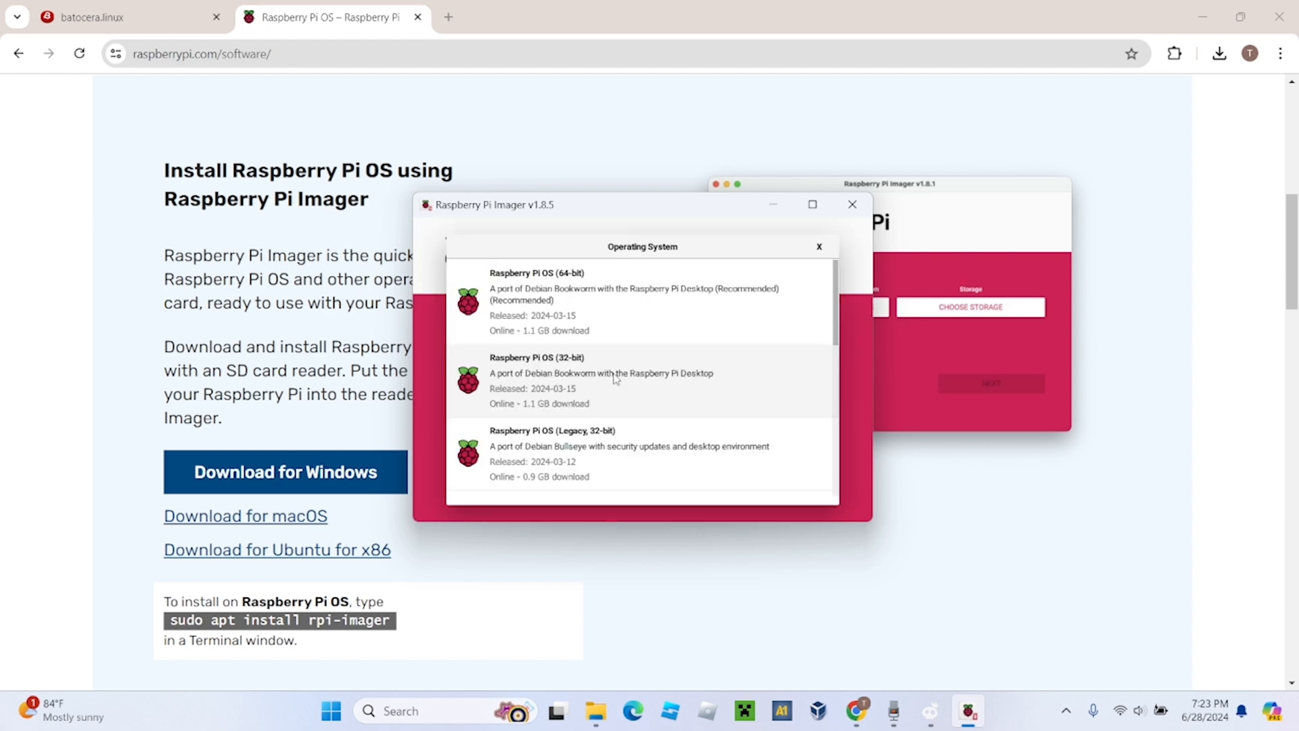
scroll(down, 3)
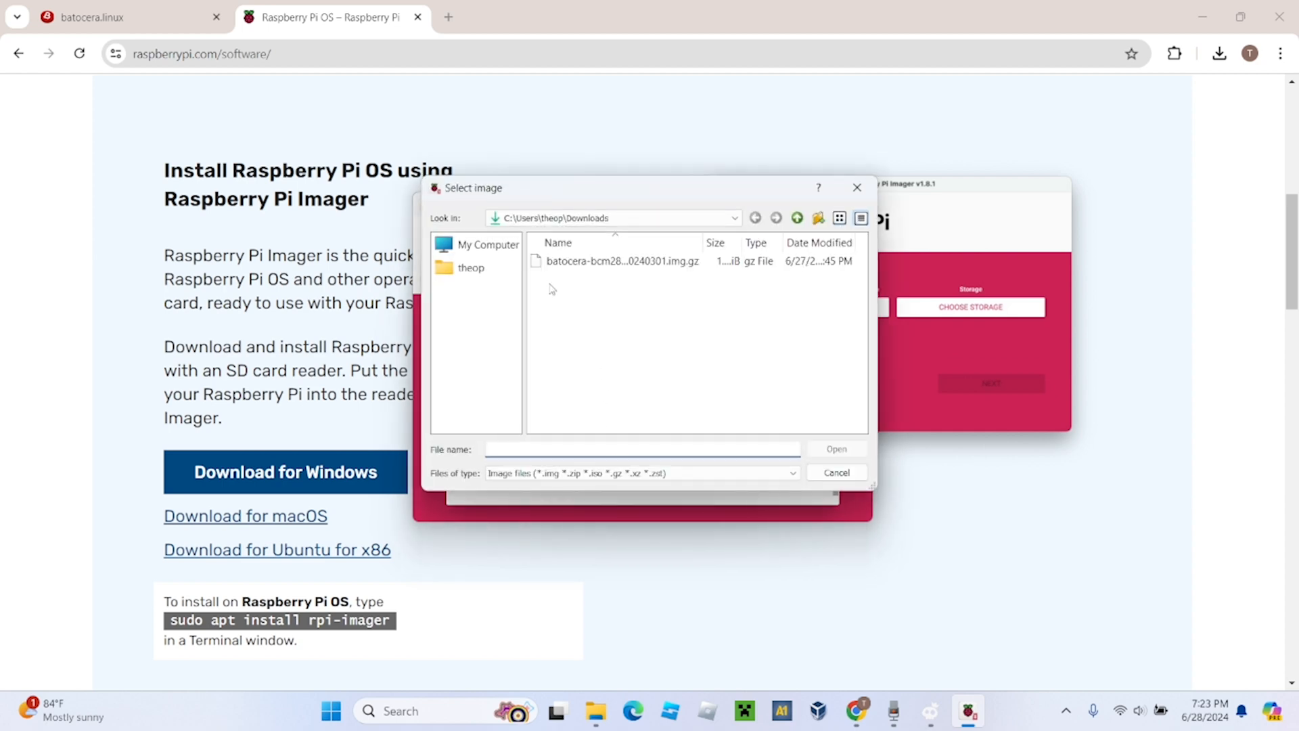
click(621, 261)
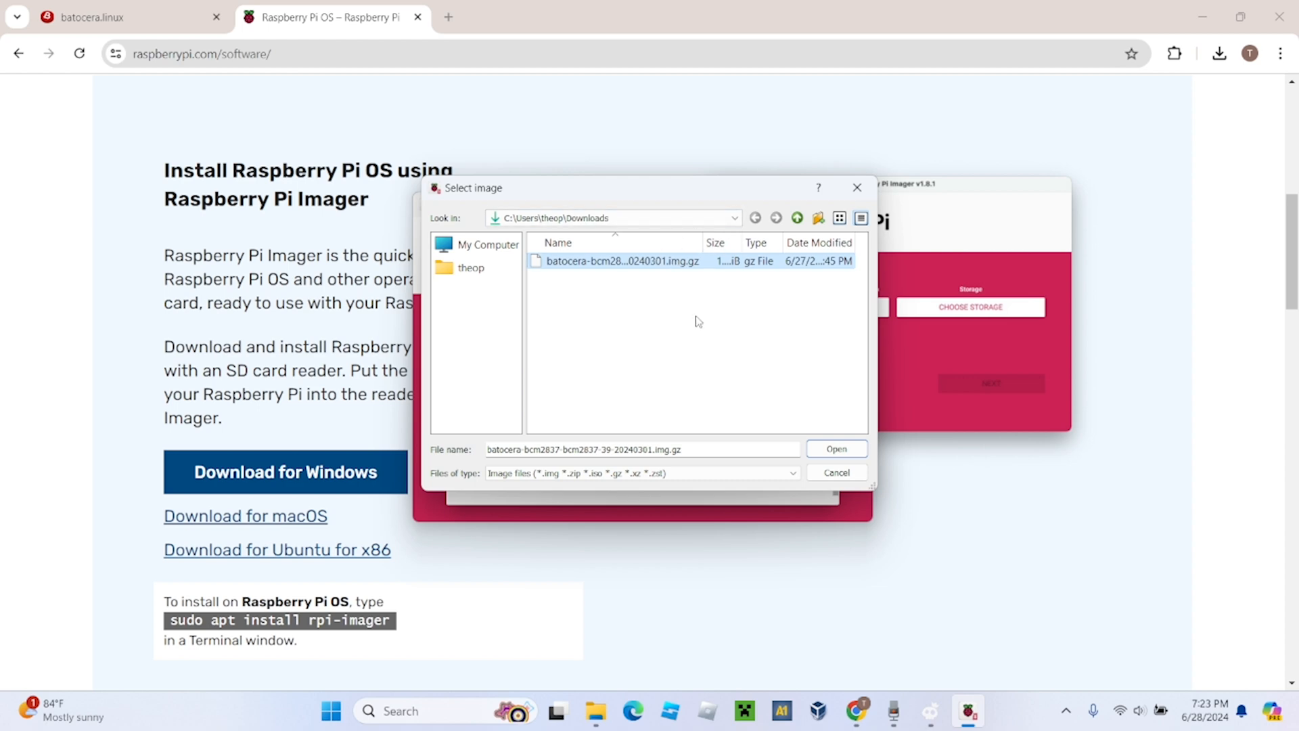
click(835, 448)
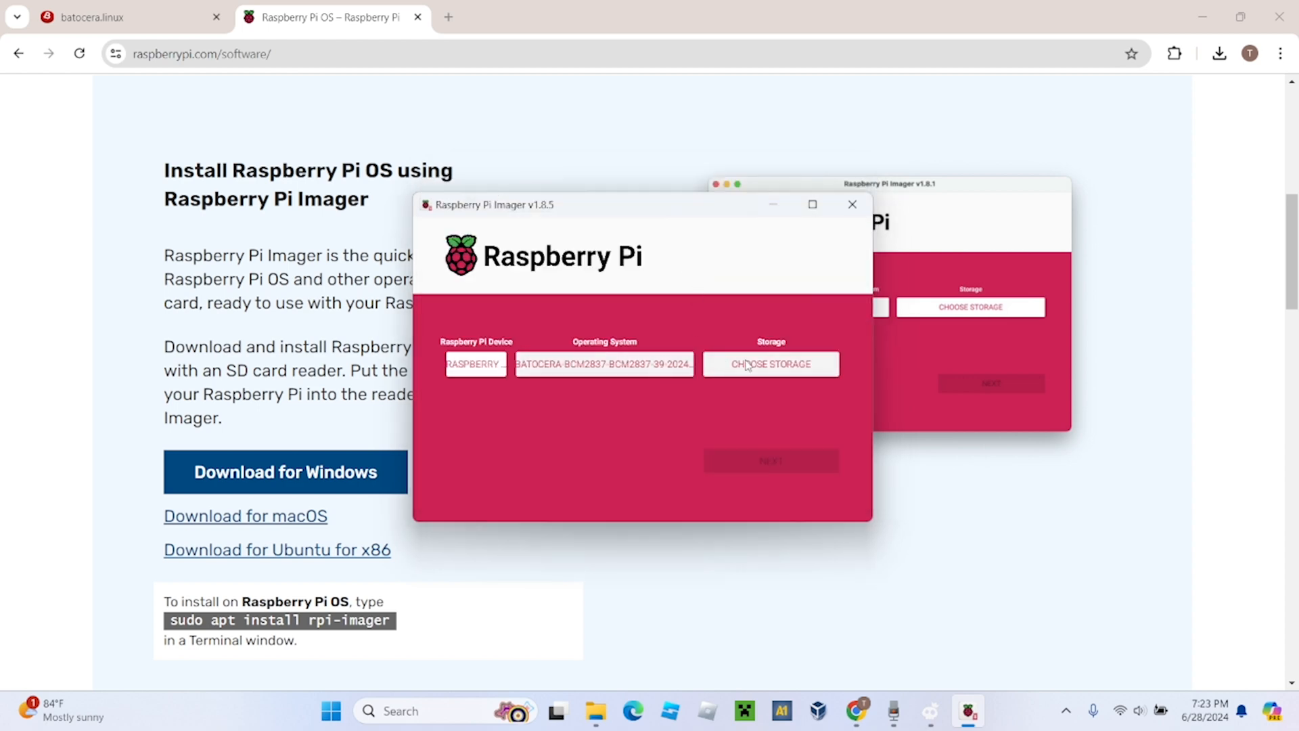
Step: Choose the 31.9 GB USB drive as storage and proceed to the erase warning
click(770, 364)
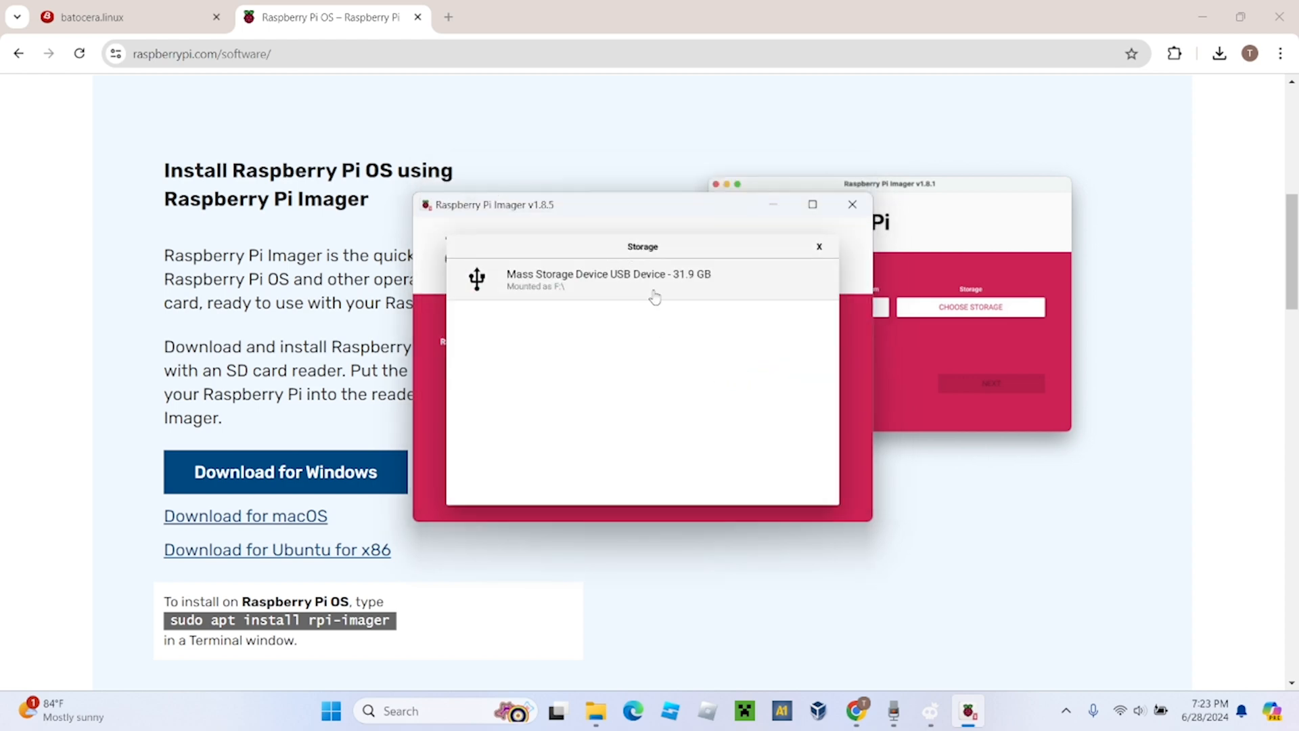
click(641, 279)
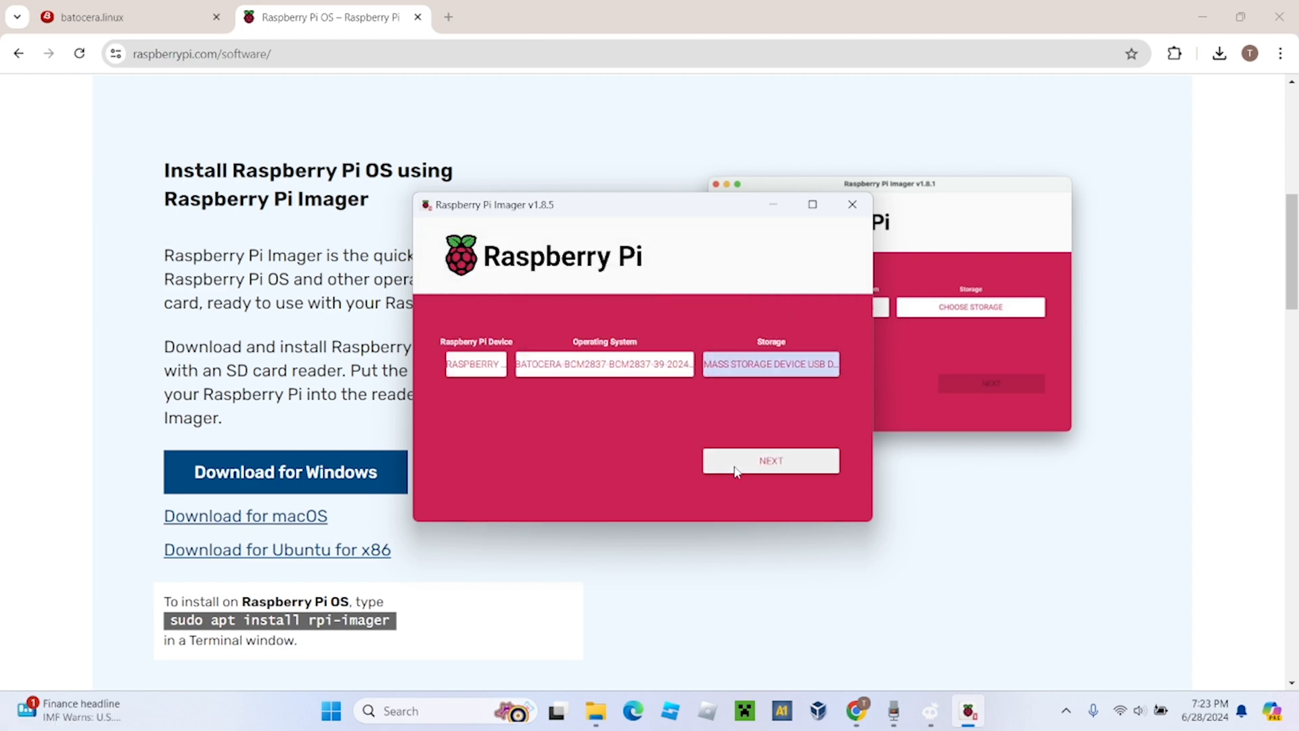
click(770, 461)
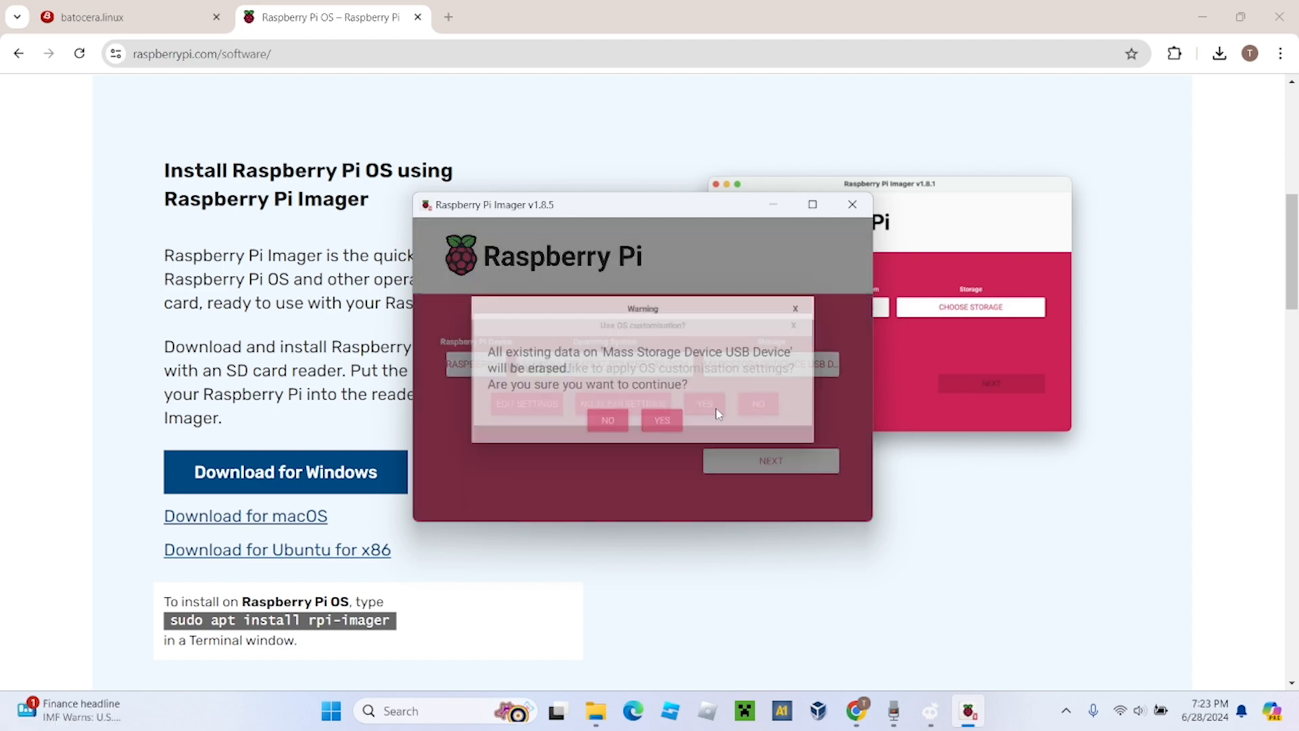
click(662, 420)
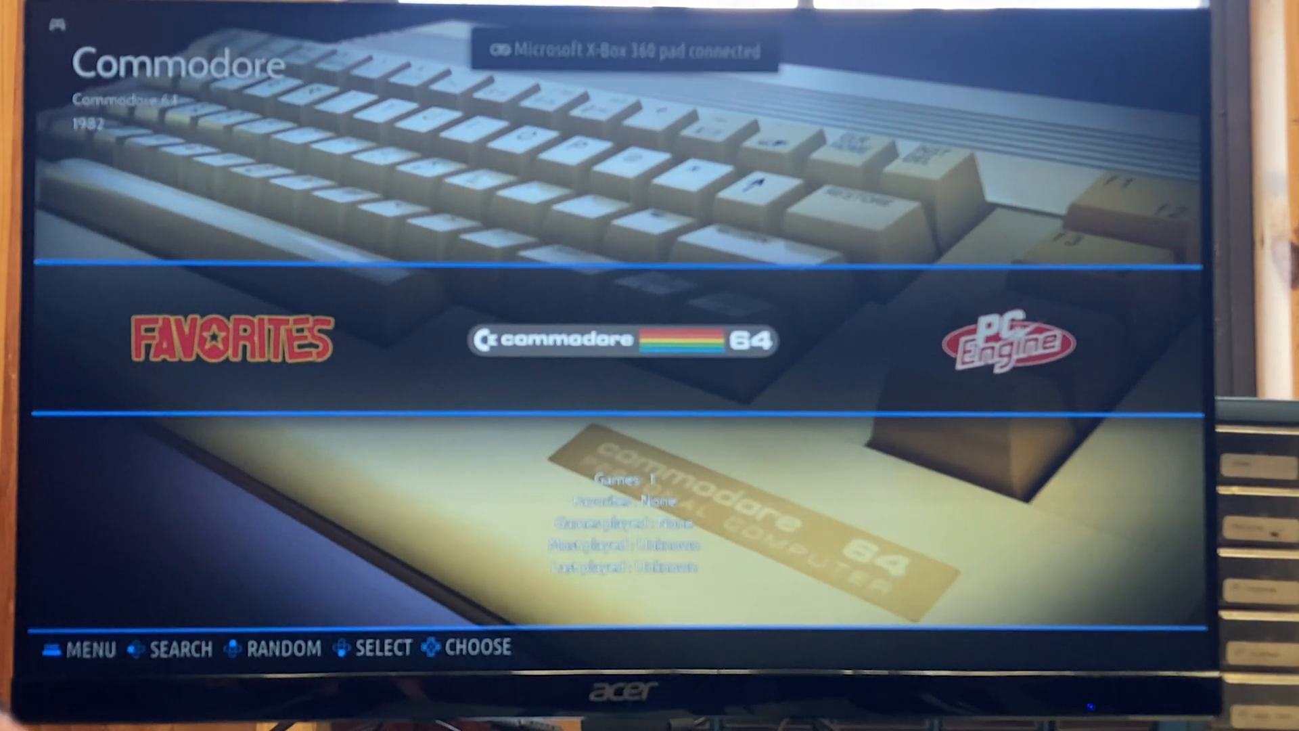
scroll(right, 3)
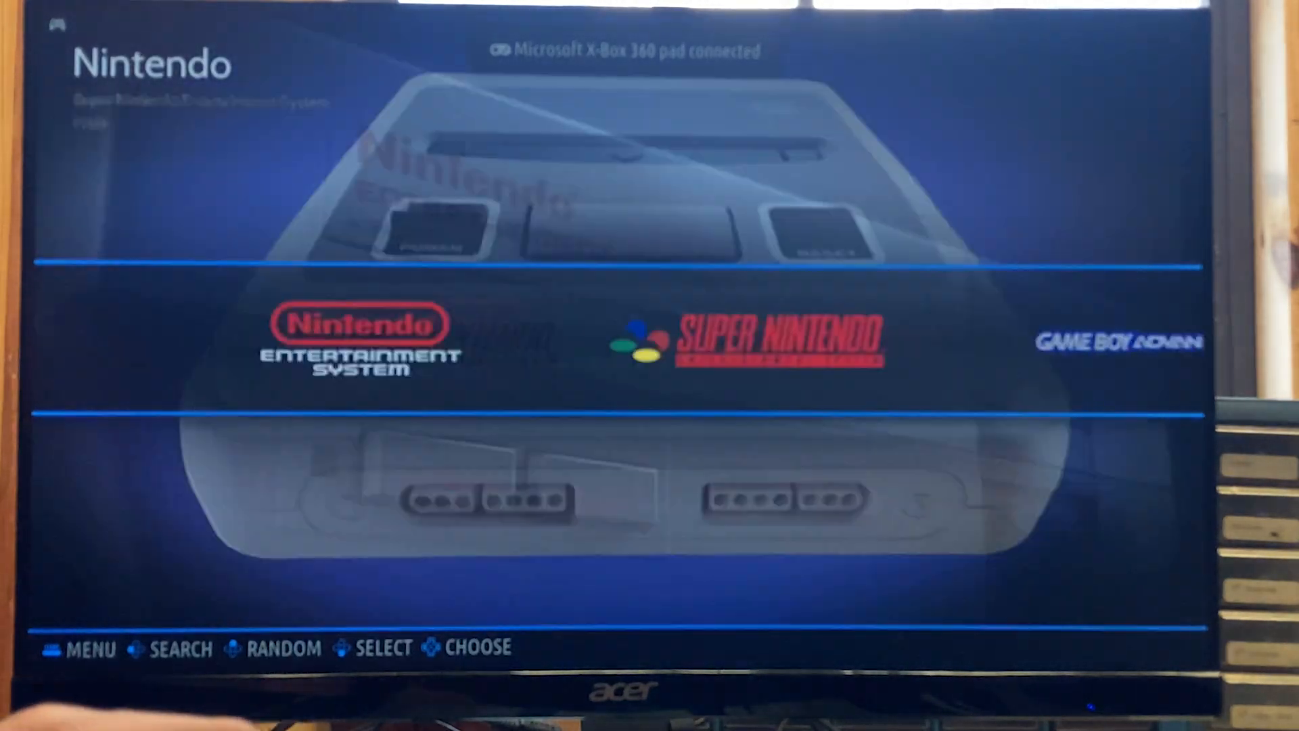
scroll(left, 3)
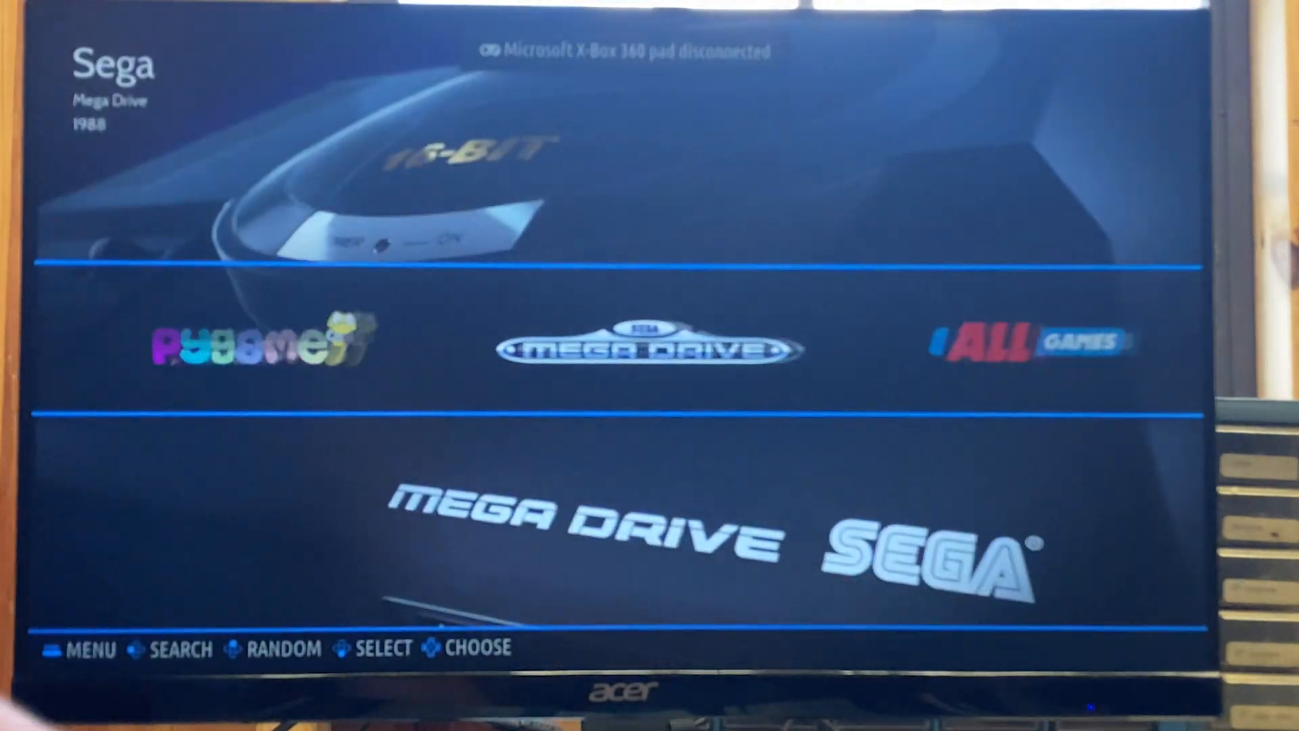
scroll(right, 3)
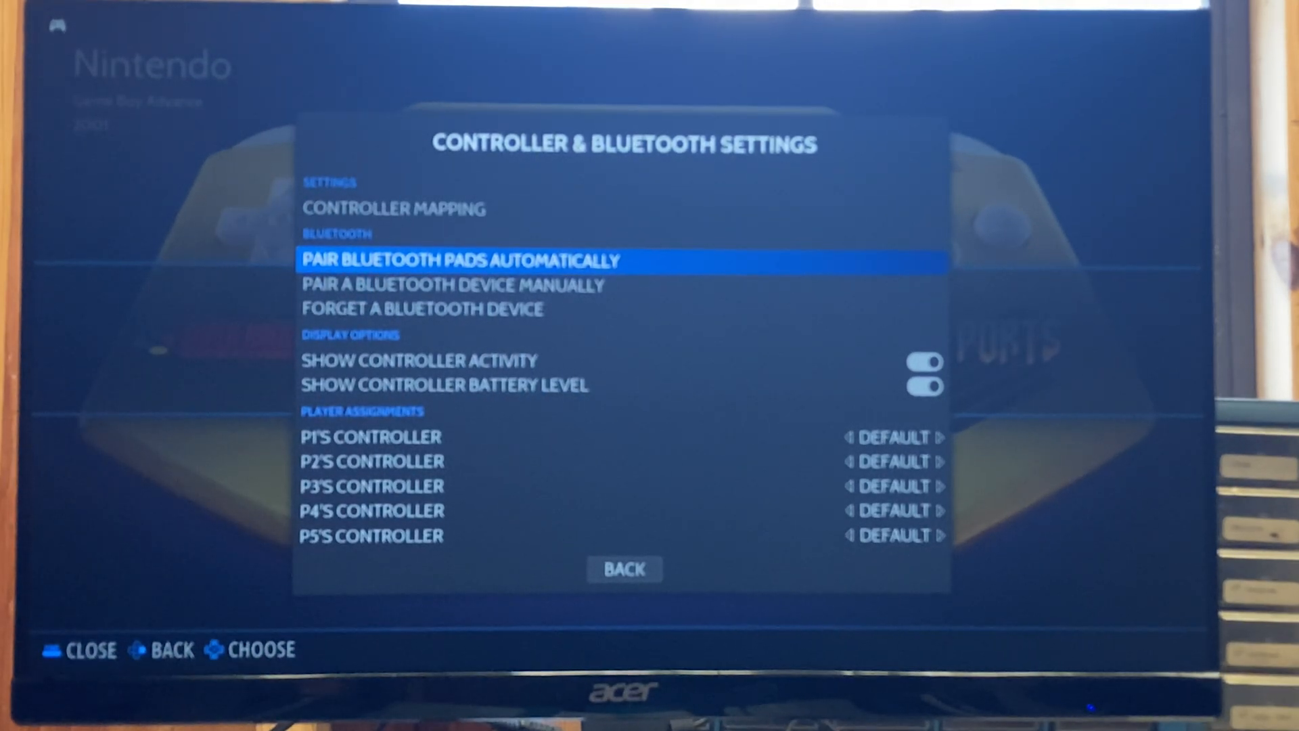
Step: Run Controller Mapping for the gamepad and set Select as the exit-game hotkey
click(394, 208)
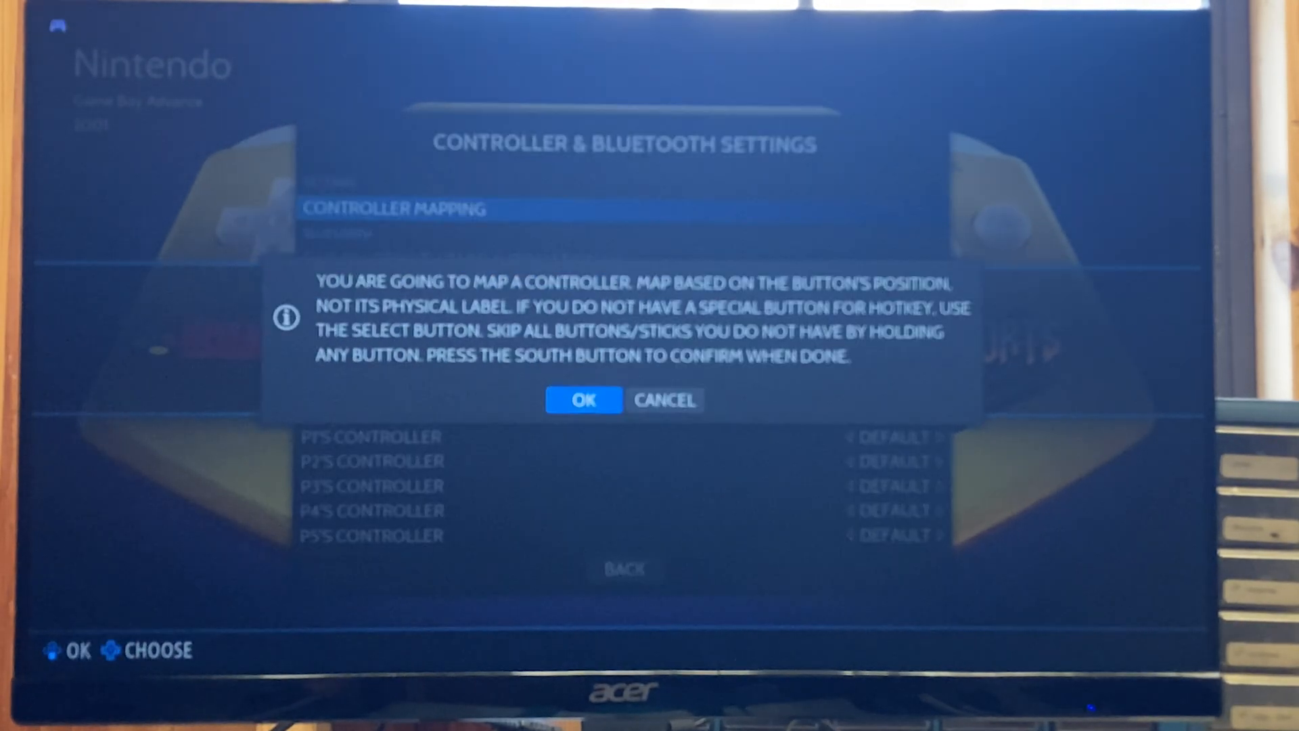
click(584, 400)
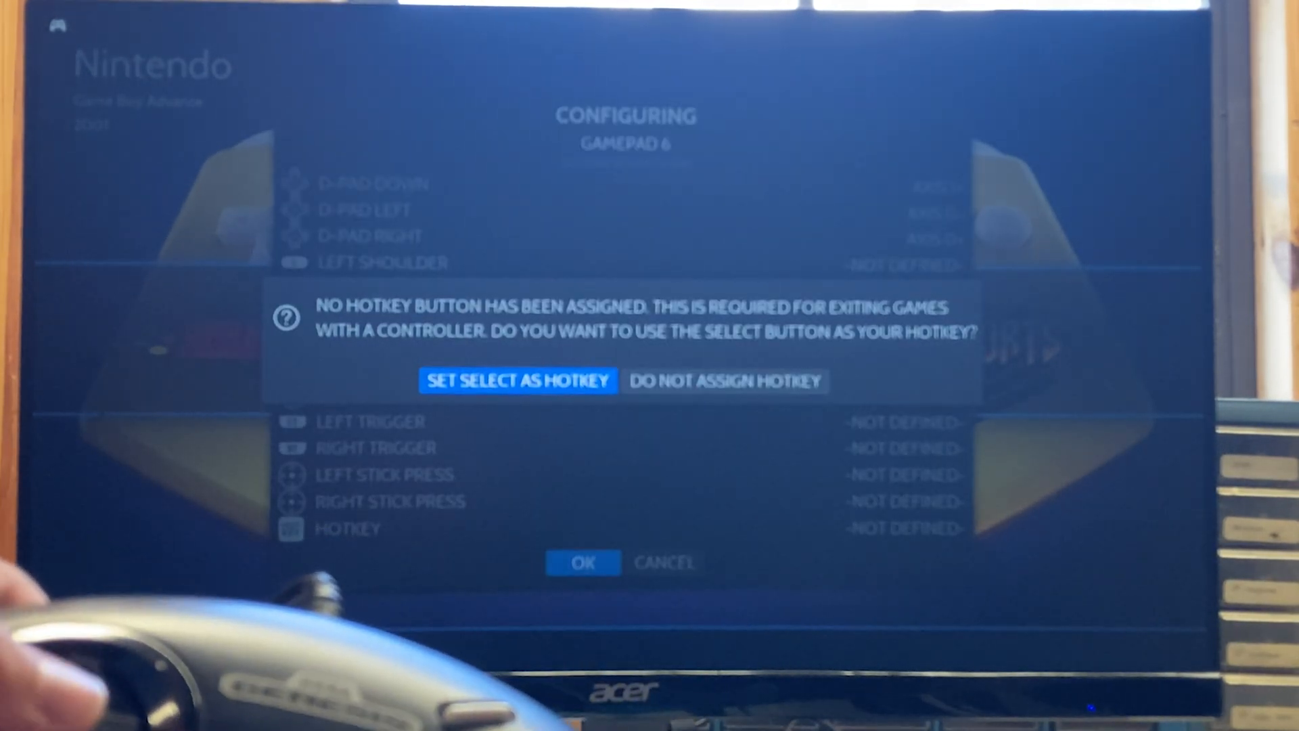
click(582, 563)
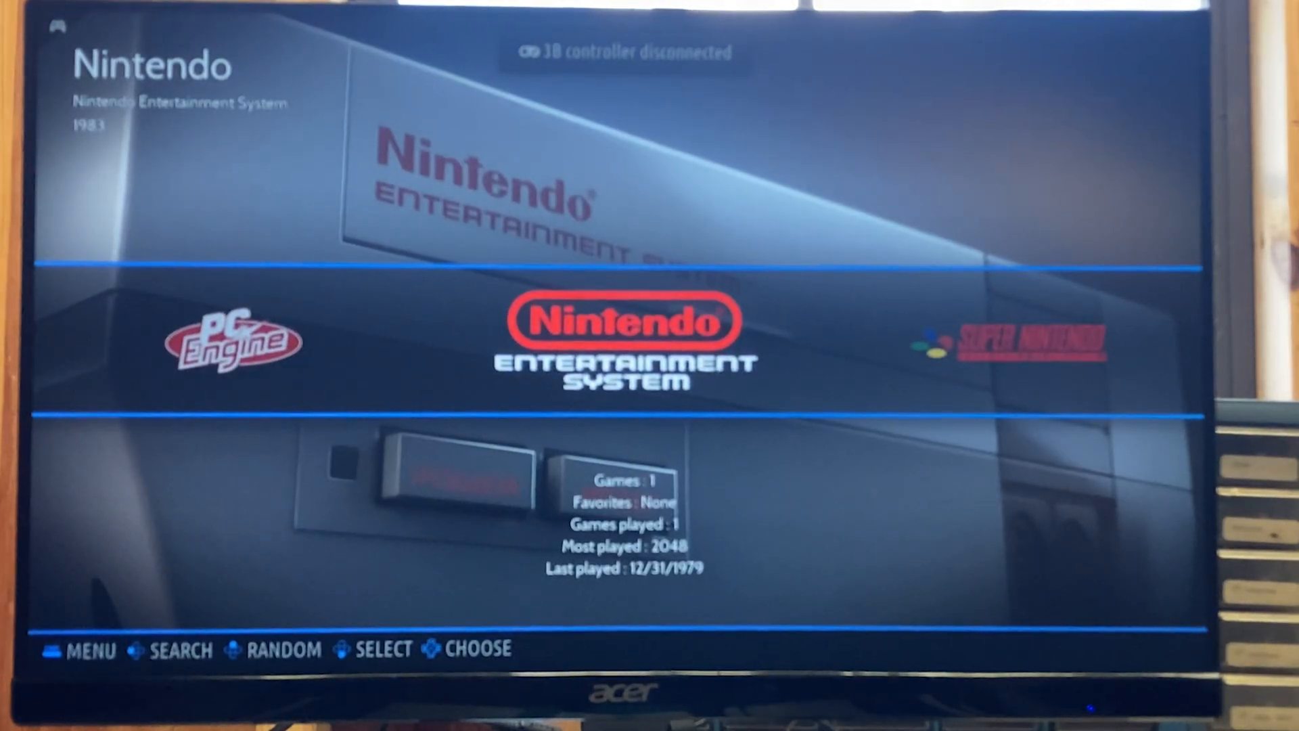
key(Left)
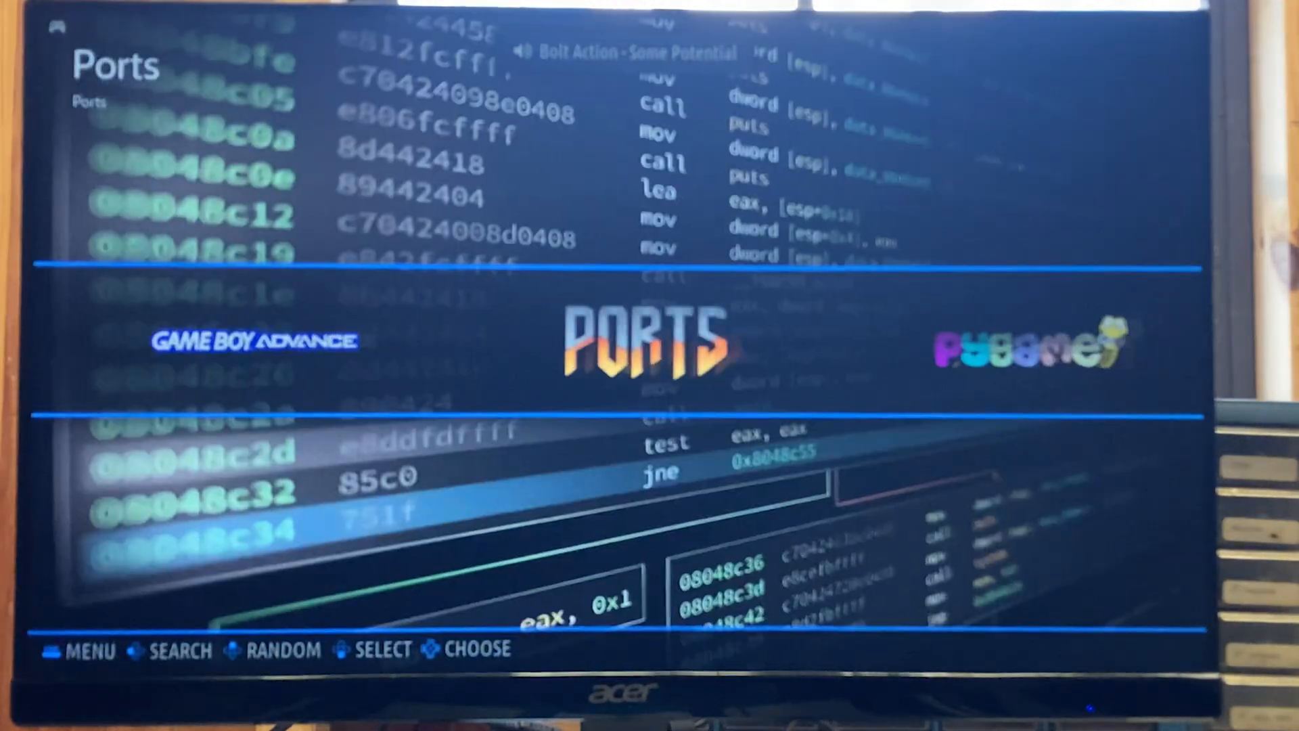
scroll(right, 3)
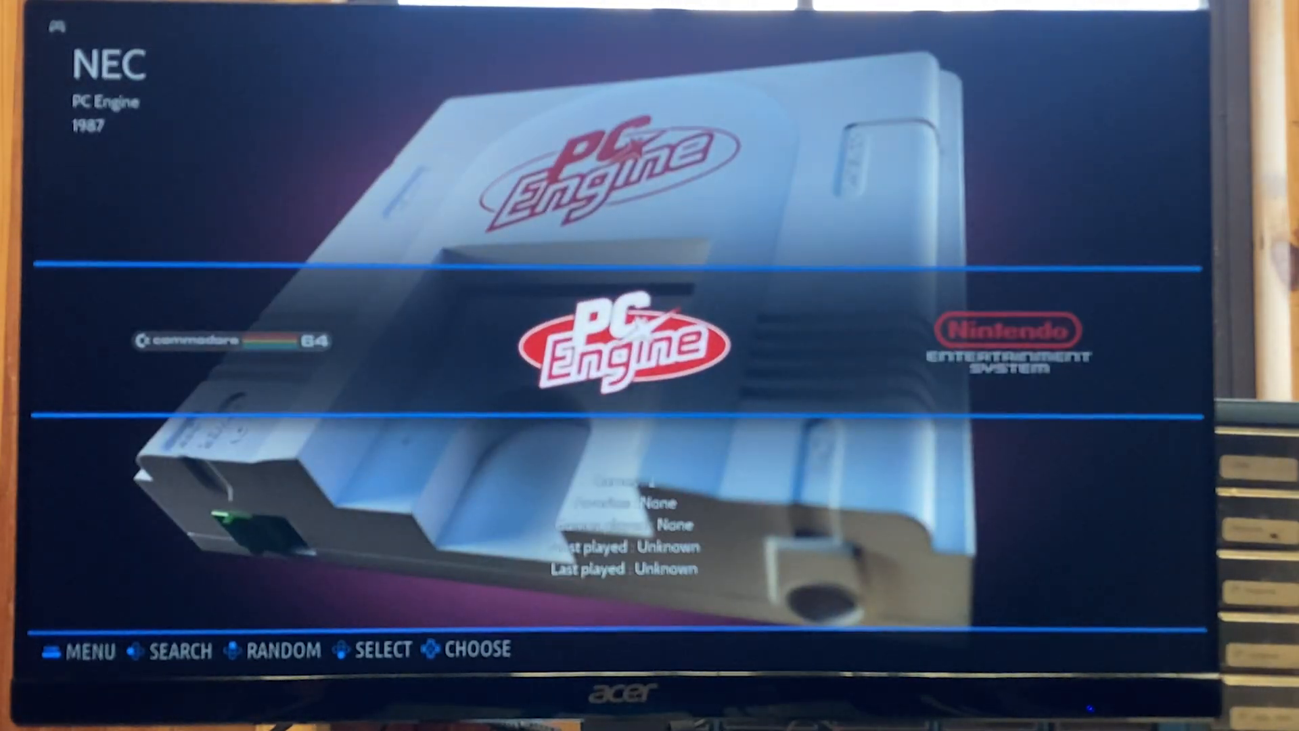
scroll(right, 3)
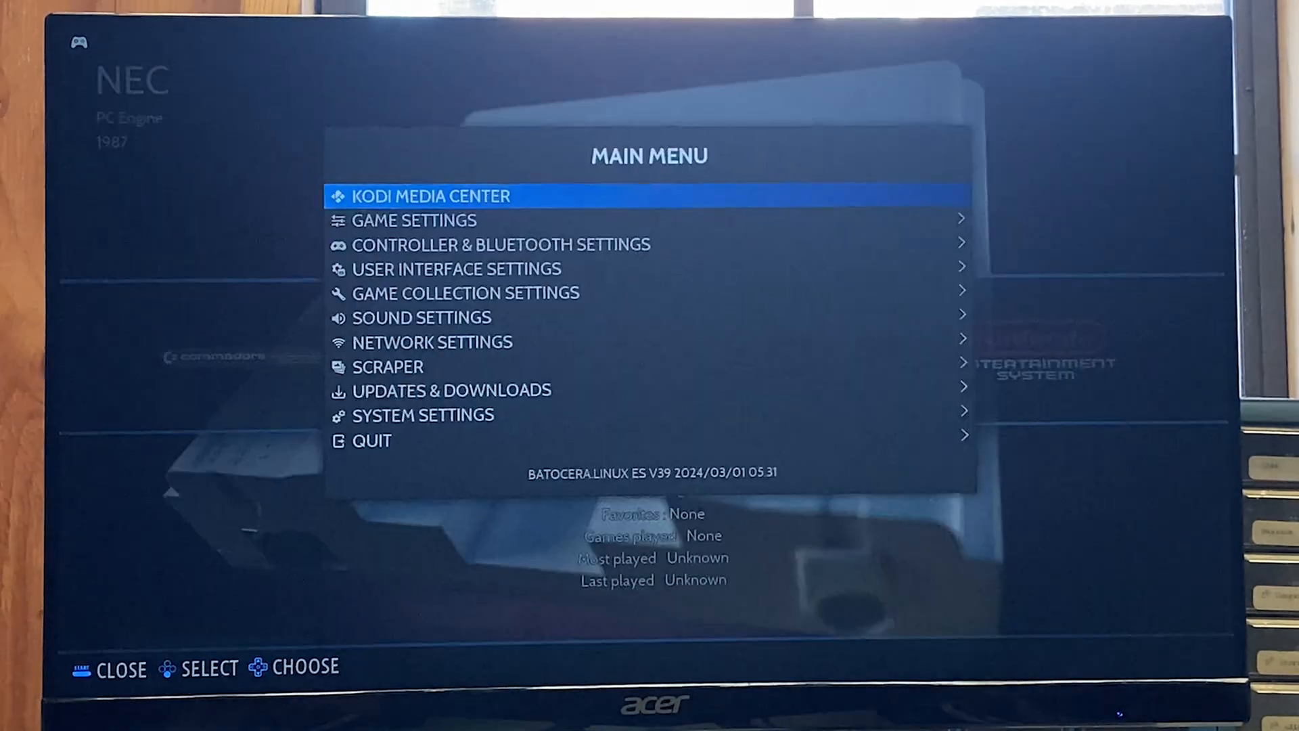
Step: Enable Wi-Fi in Network Settings and connect Batocera to the wireless network
scroll(down, 3)
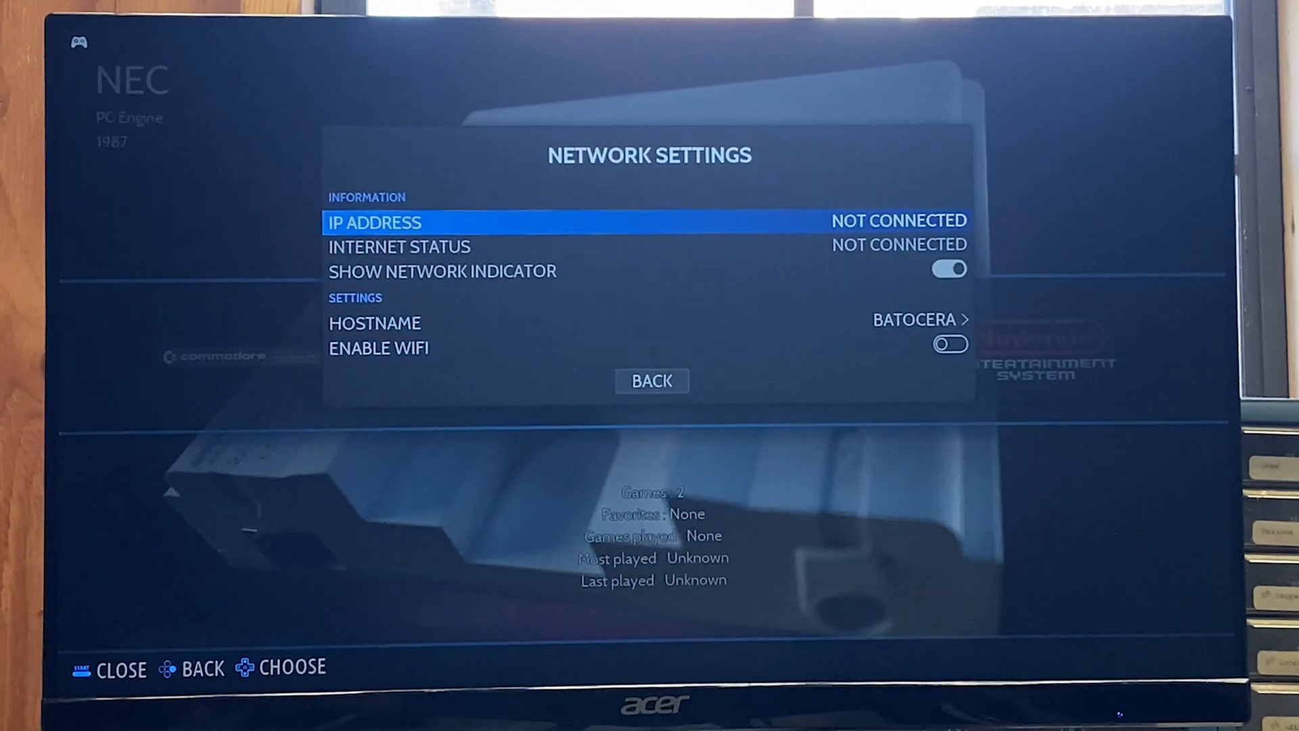
scroll(down, 3)
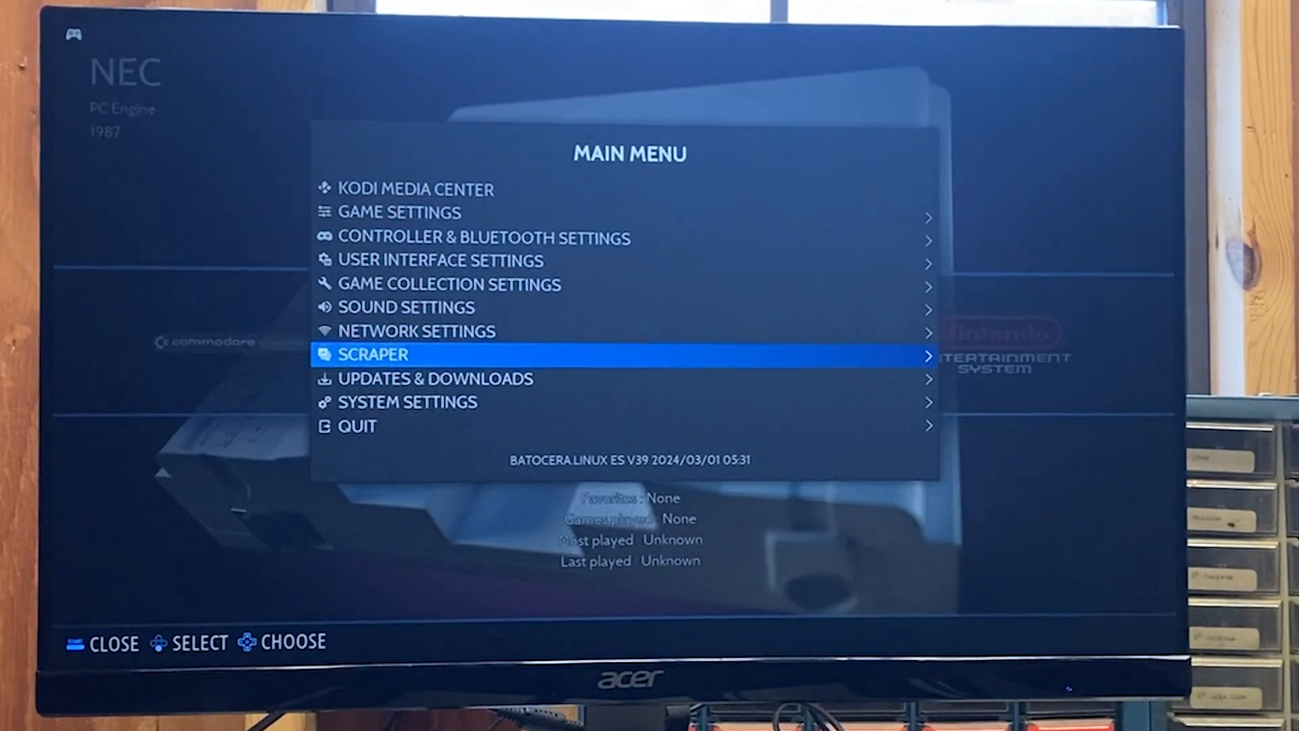
key(up)
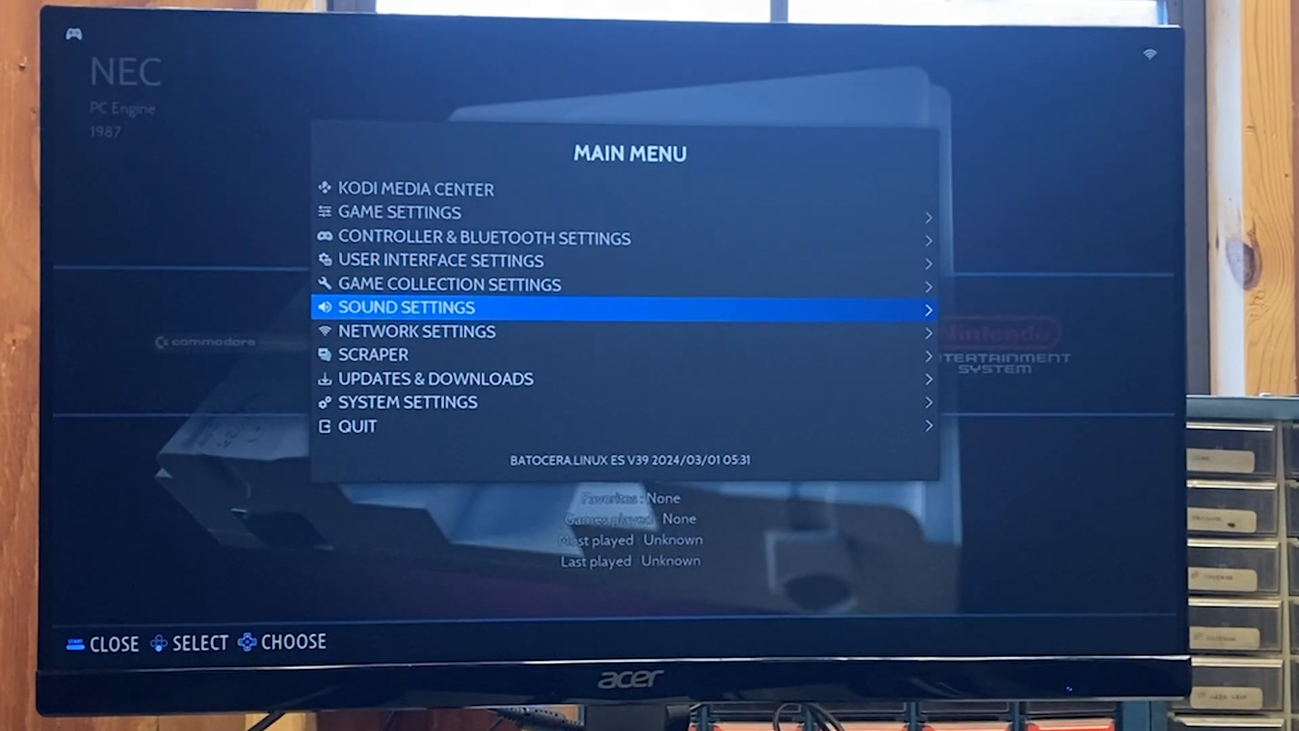
click(416, 330)
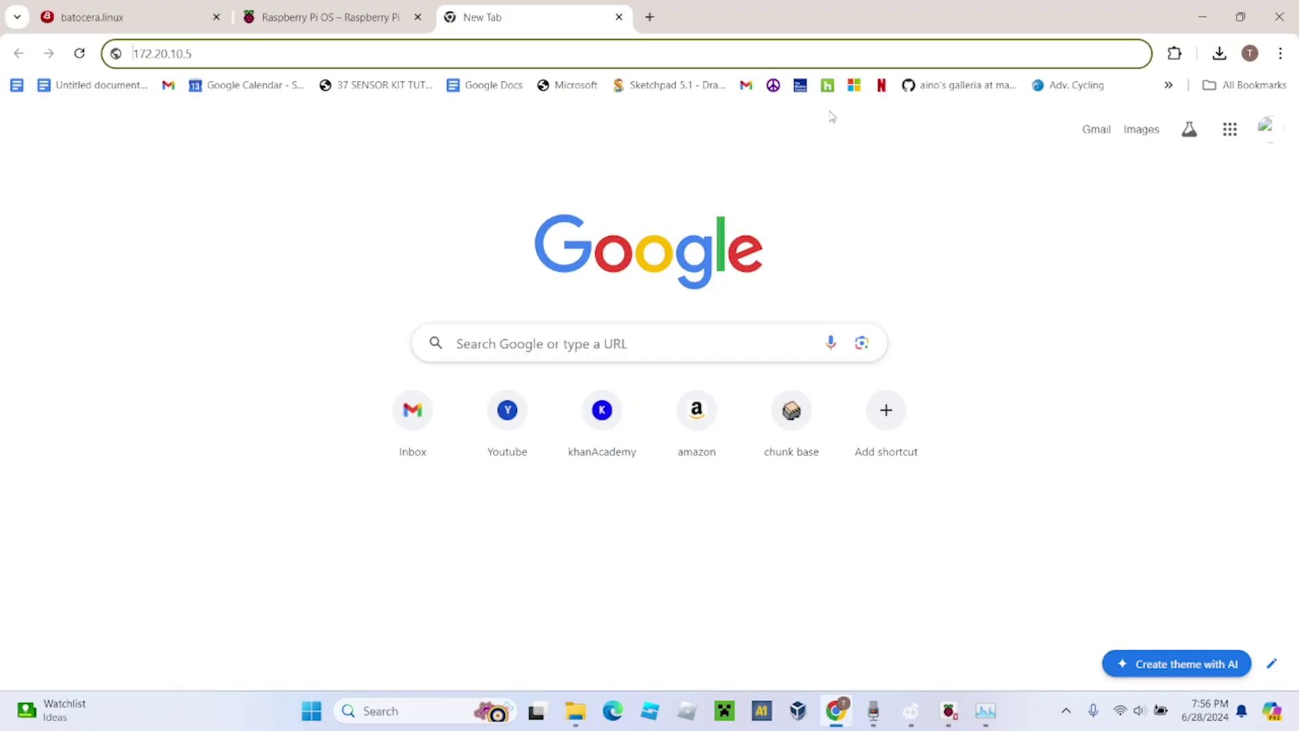
mouse_move(1018, 5)
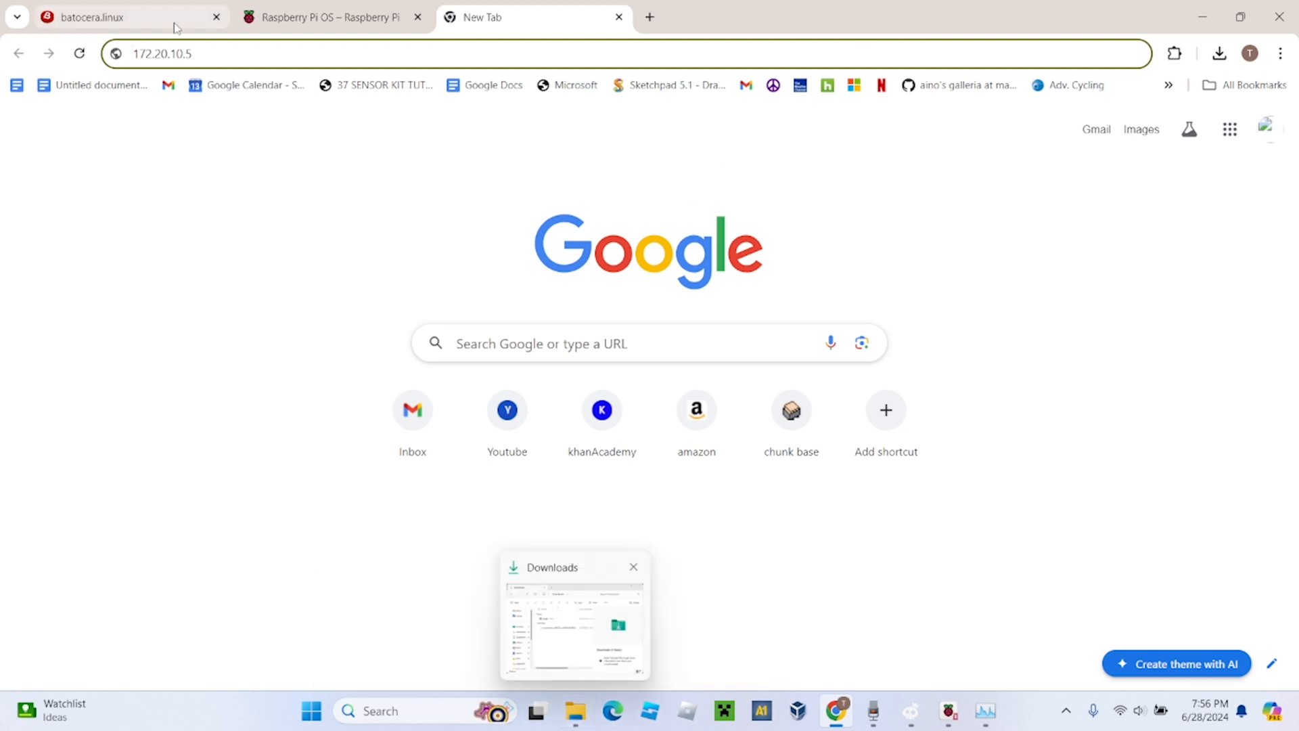
Step: Select the Batocera address 172.20.10.5 in the Chrome address bar
click(161, 53)
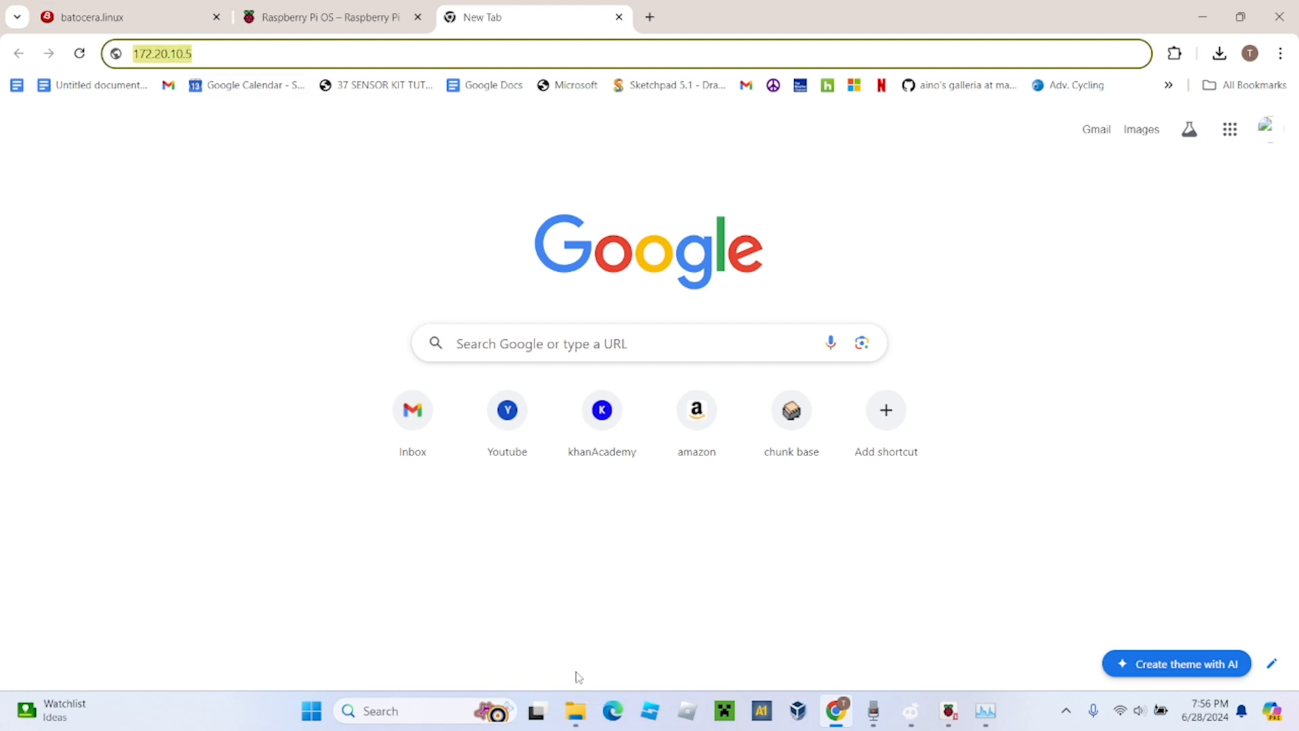
Step: Maximise File Explorer and open the network location \\172.20.10.5
click(574, 710)
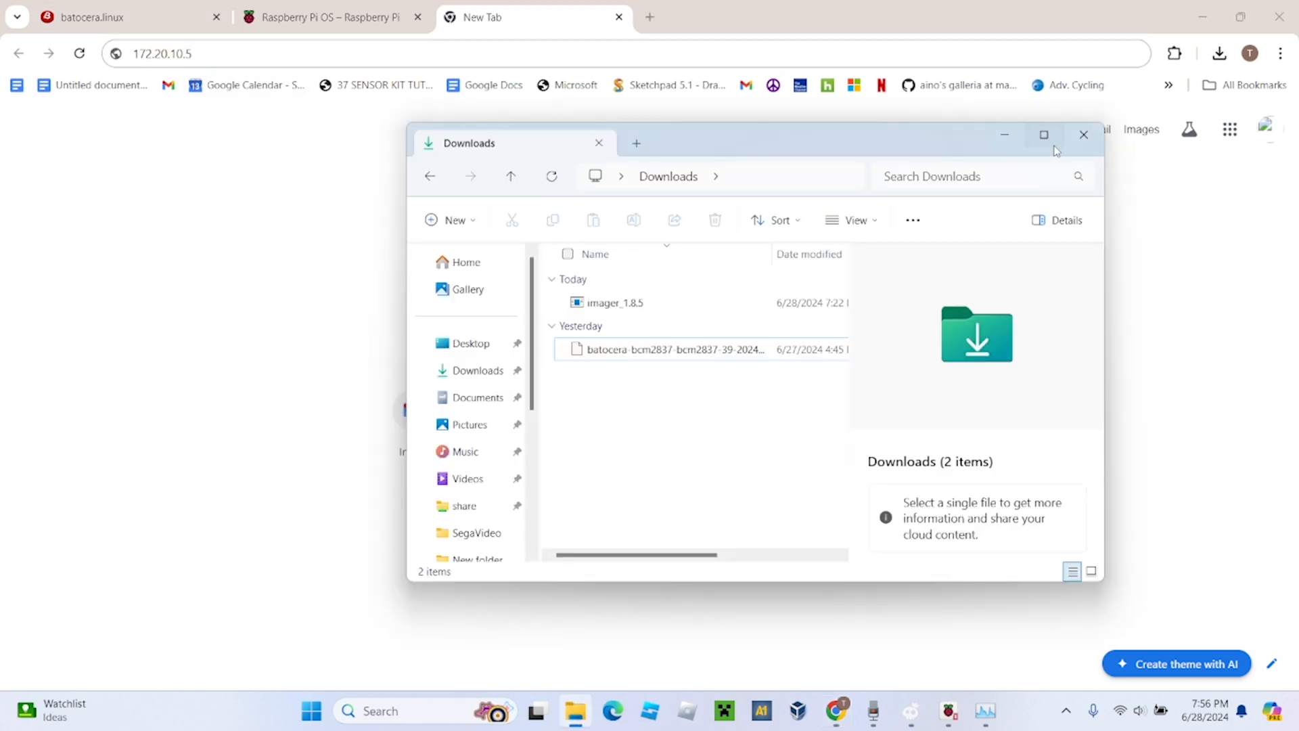
click(1044, 134)
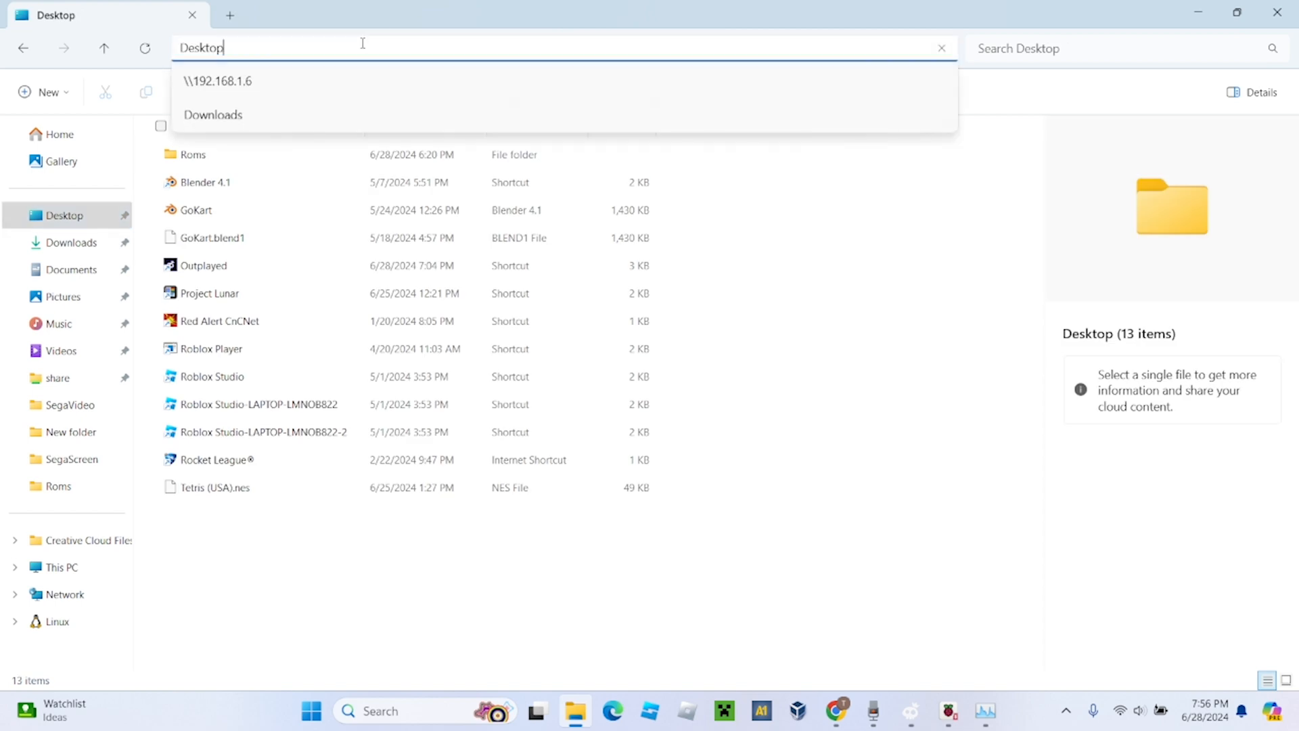
triple_click(202, 48)
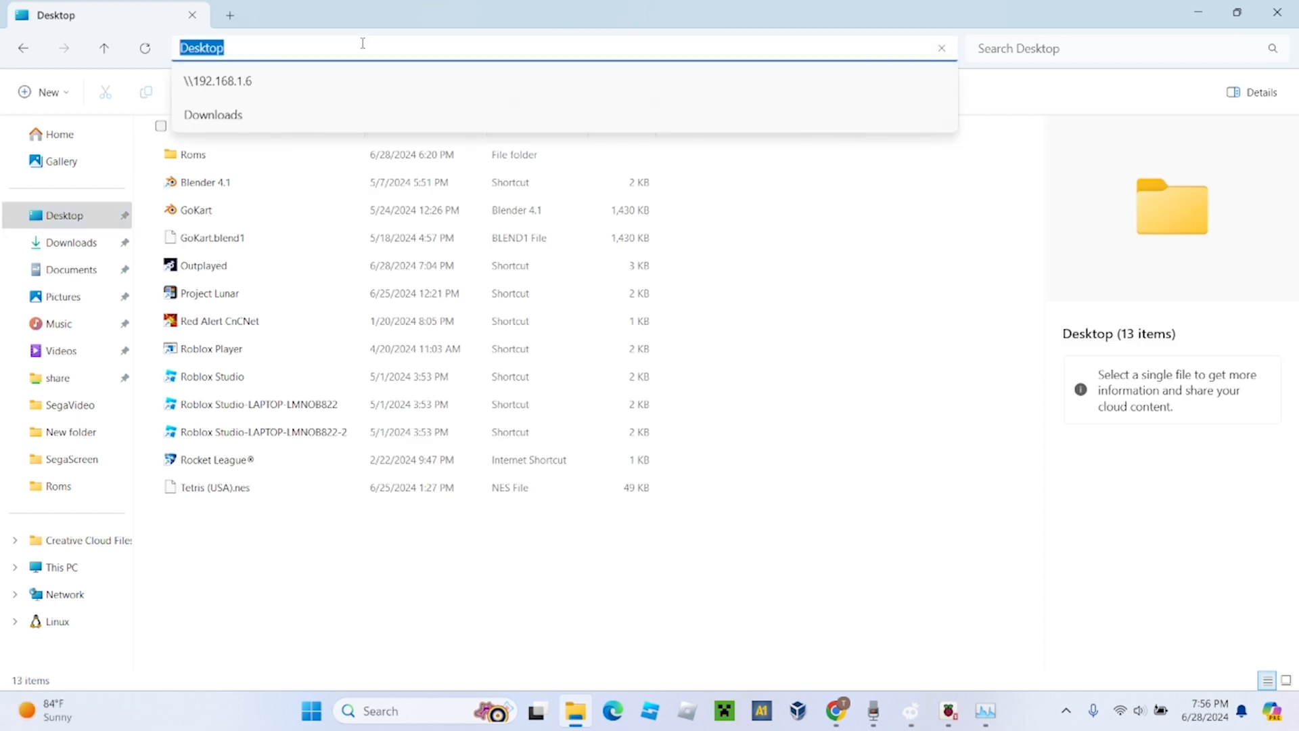
text(\\)
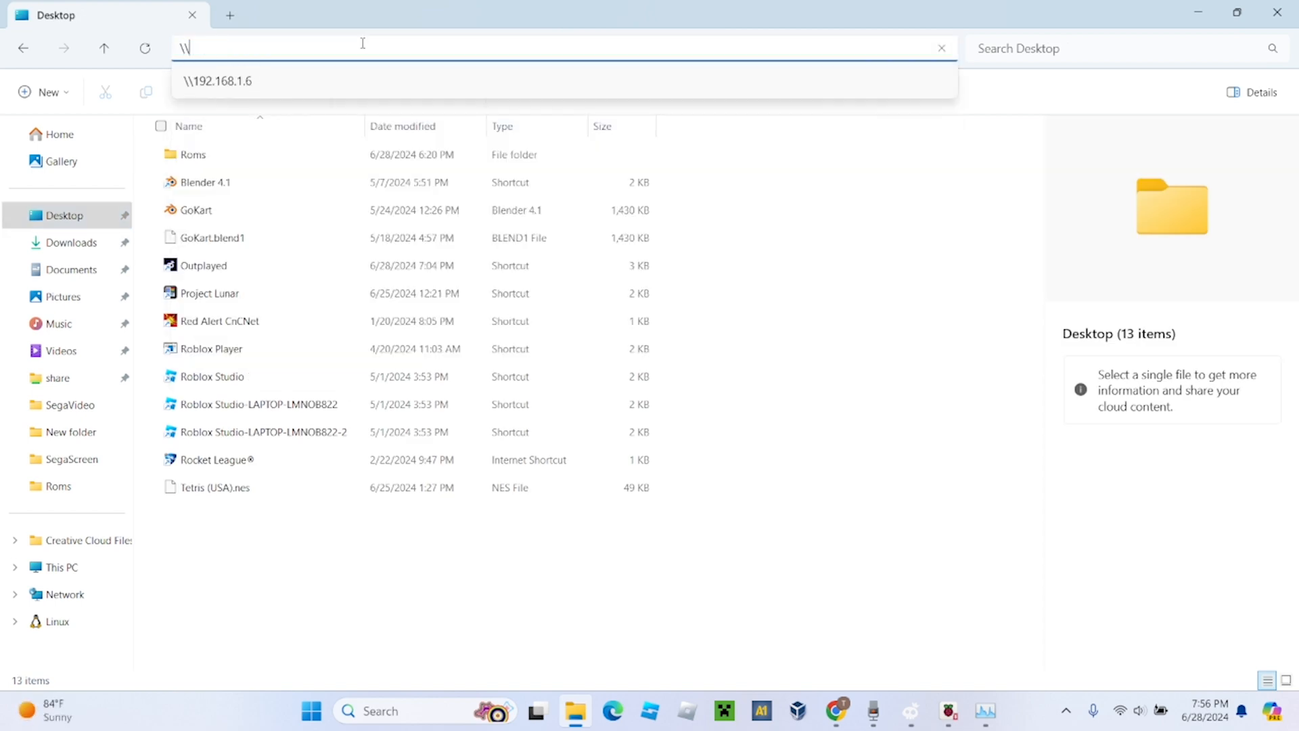
text(\)
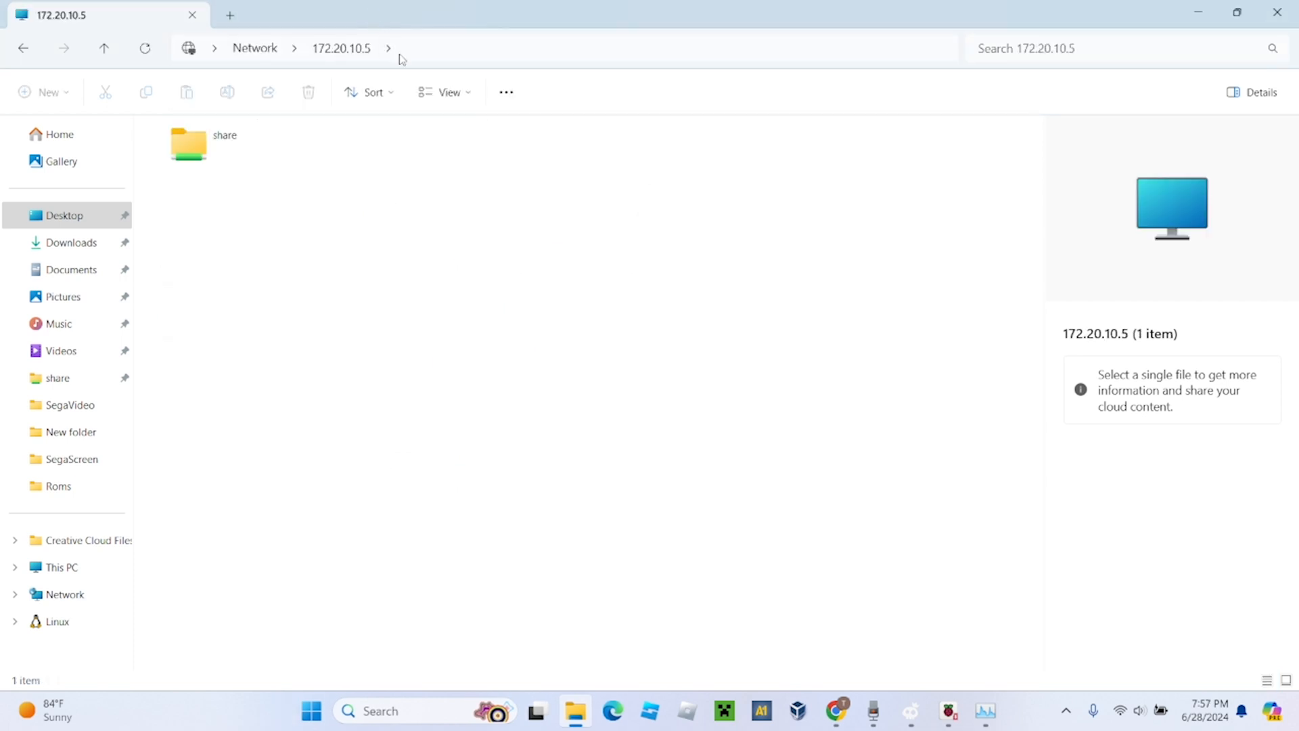
mouse_move(389, 324)
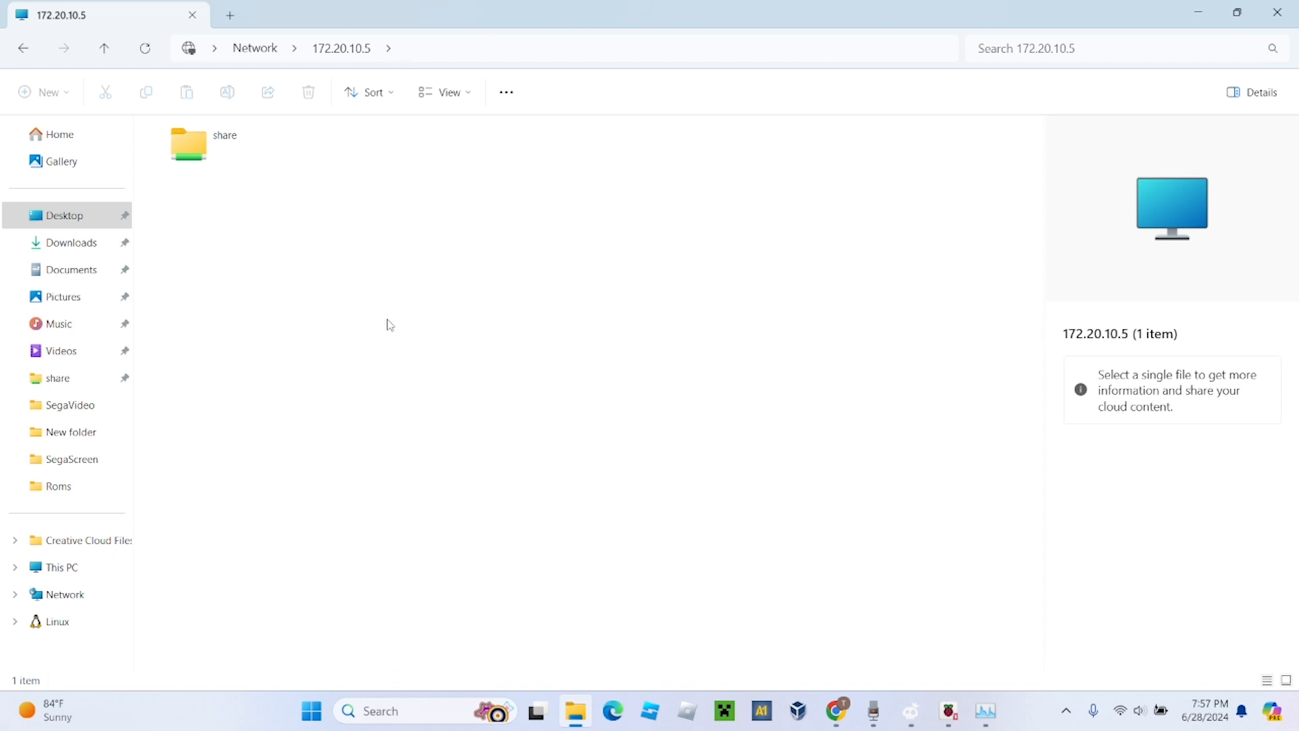
mouse_move(492, 200)
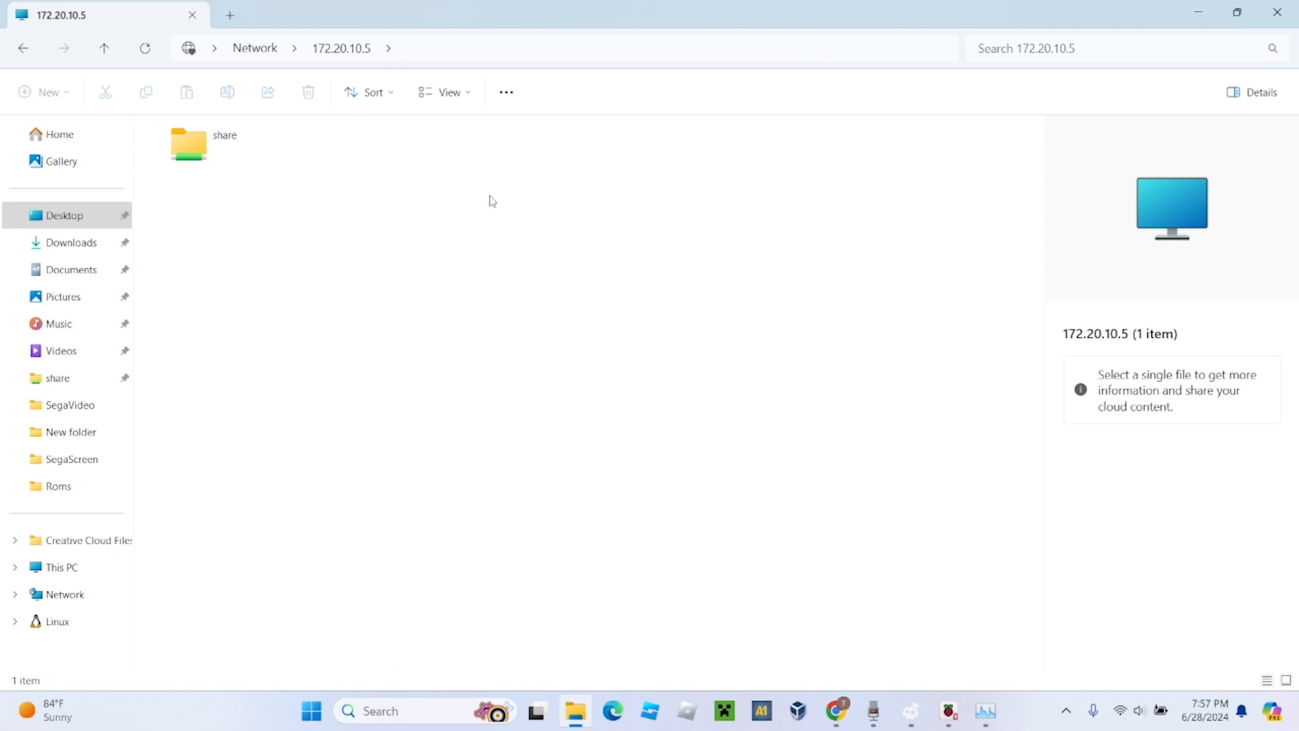
mouse_move(241, 157)
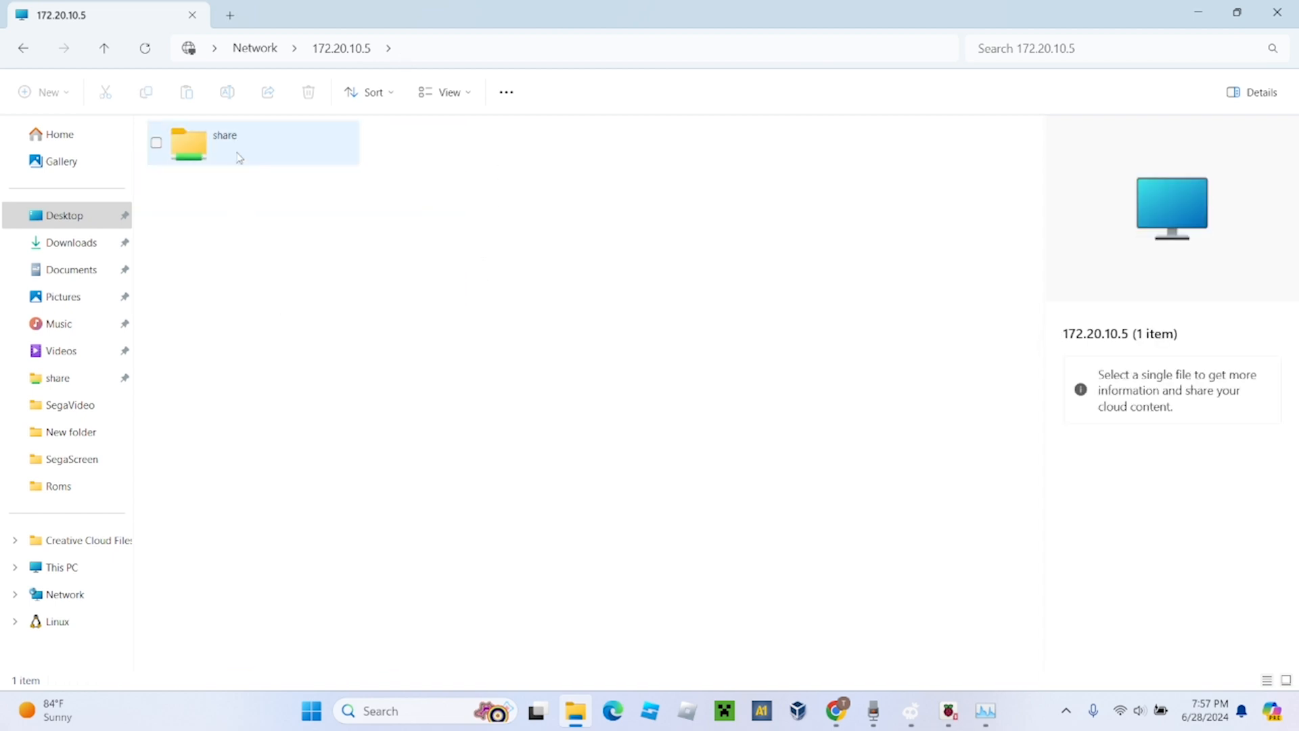
mouse_move(249, 164)
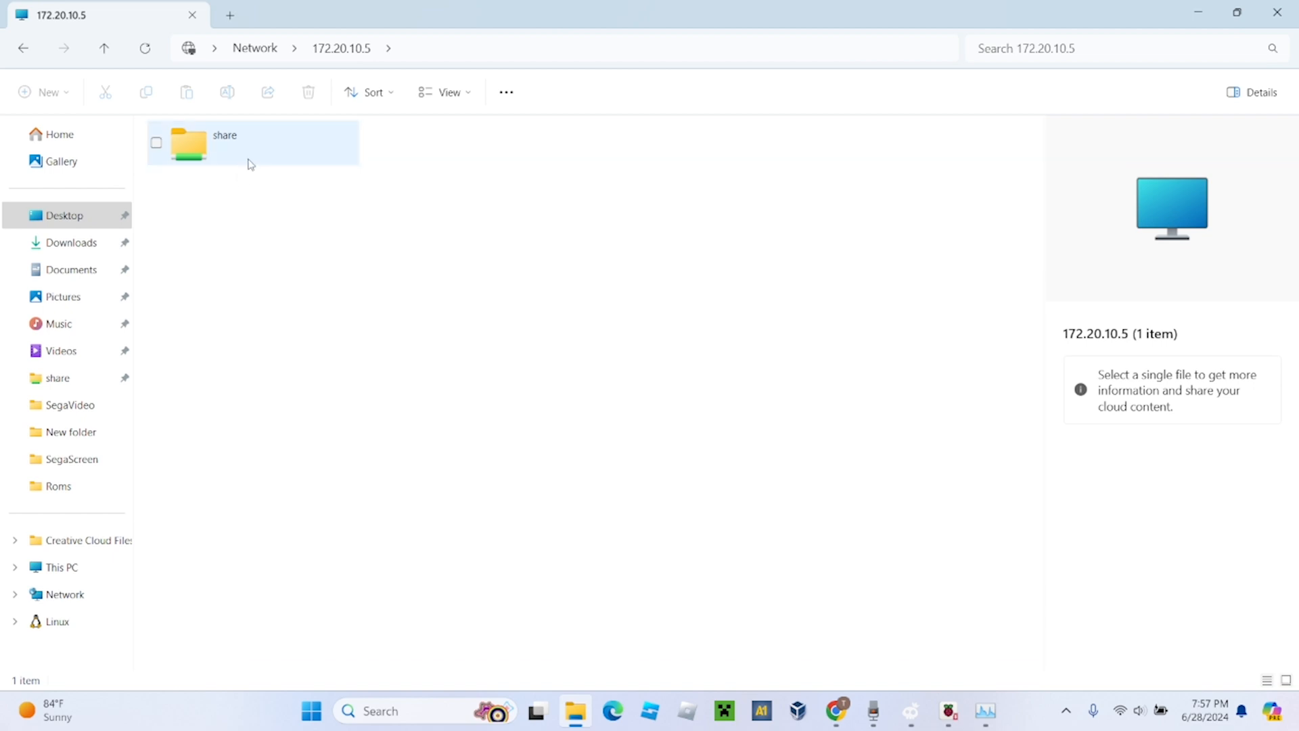
mouse_move(293, 148)
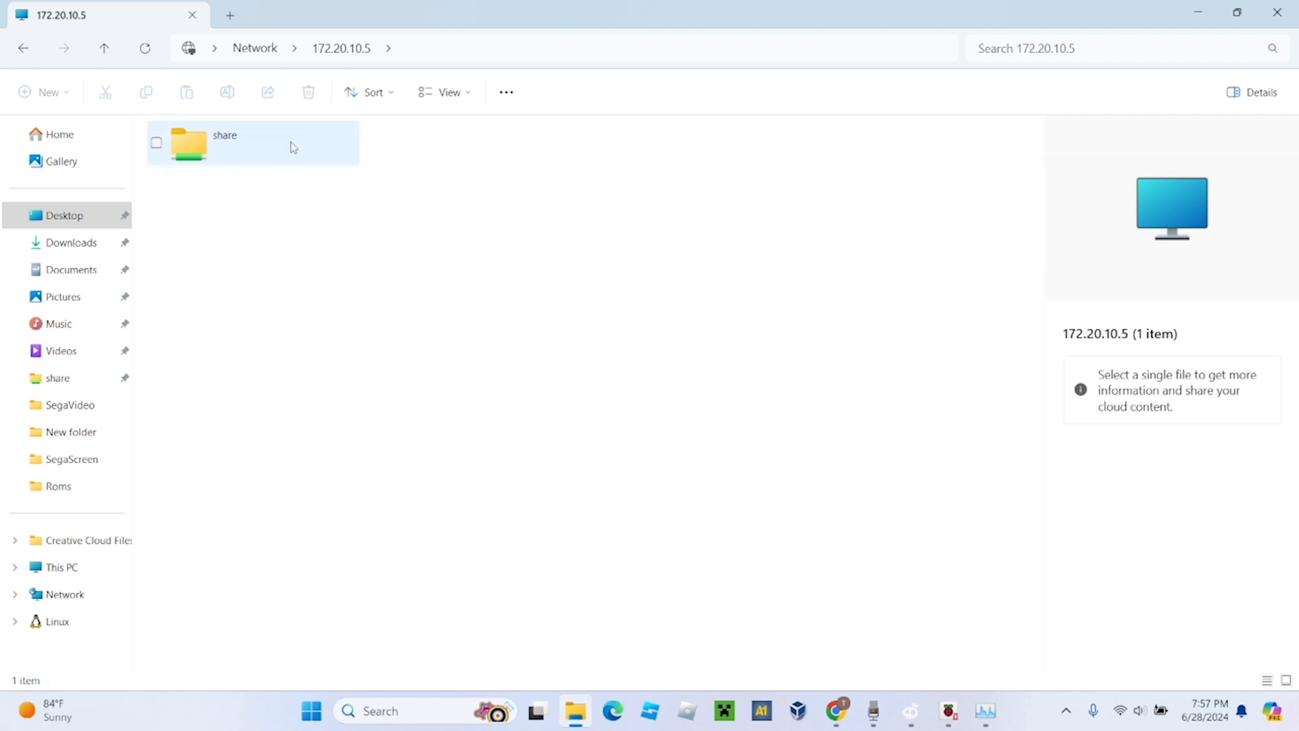
Step: Enter share > roms on the Batocera device and browse its 160 system folders
double_click(223, 142)
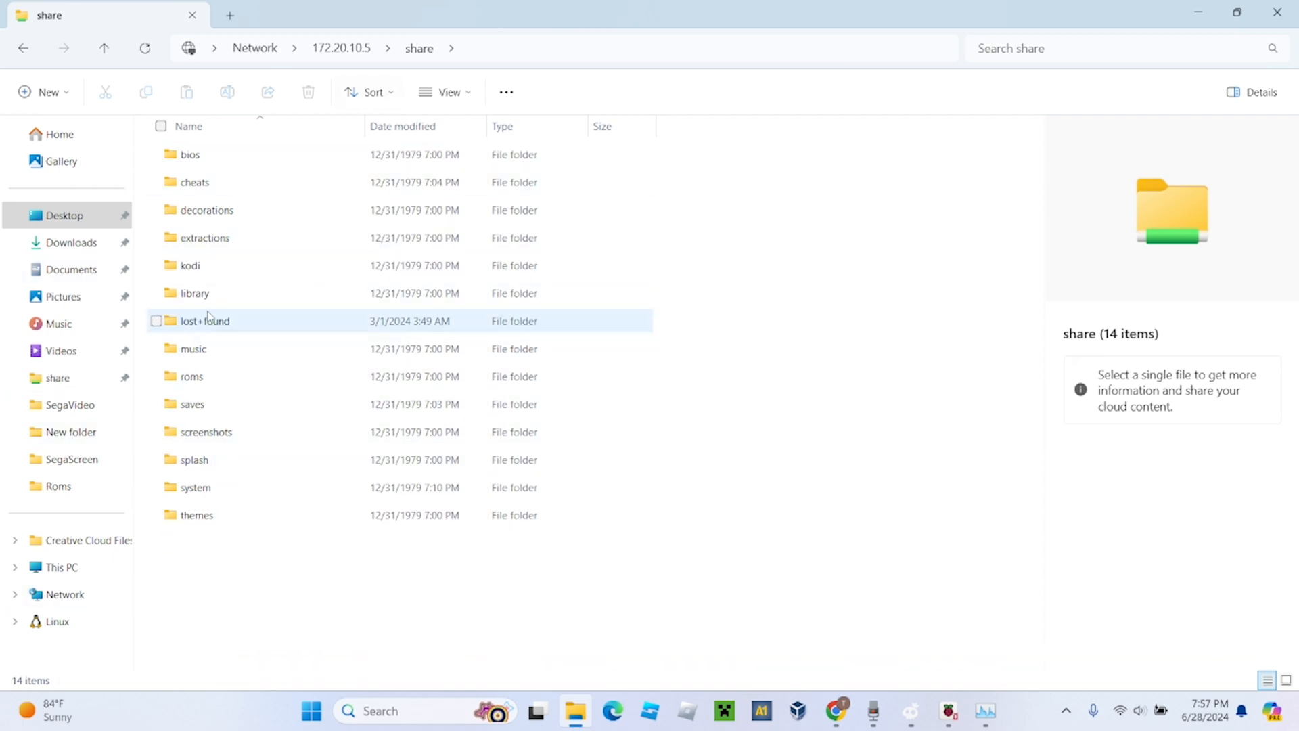
double_click(190, 376)
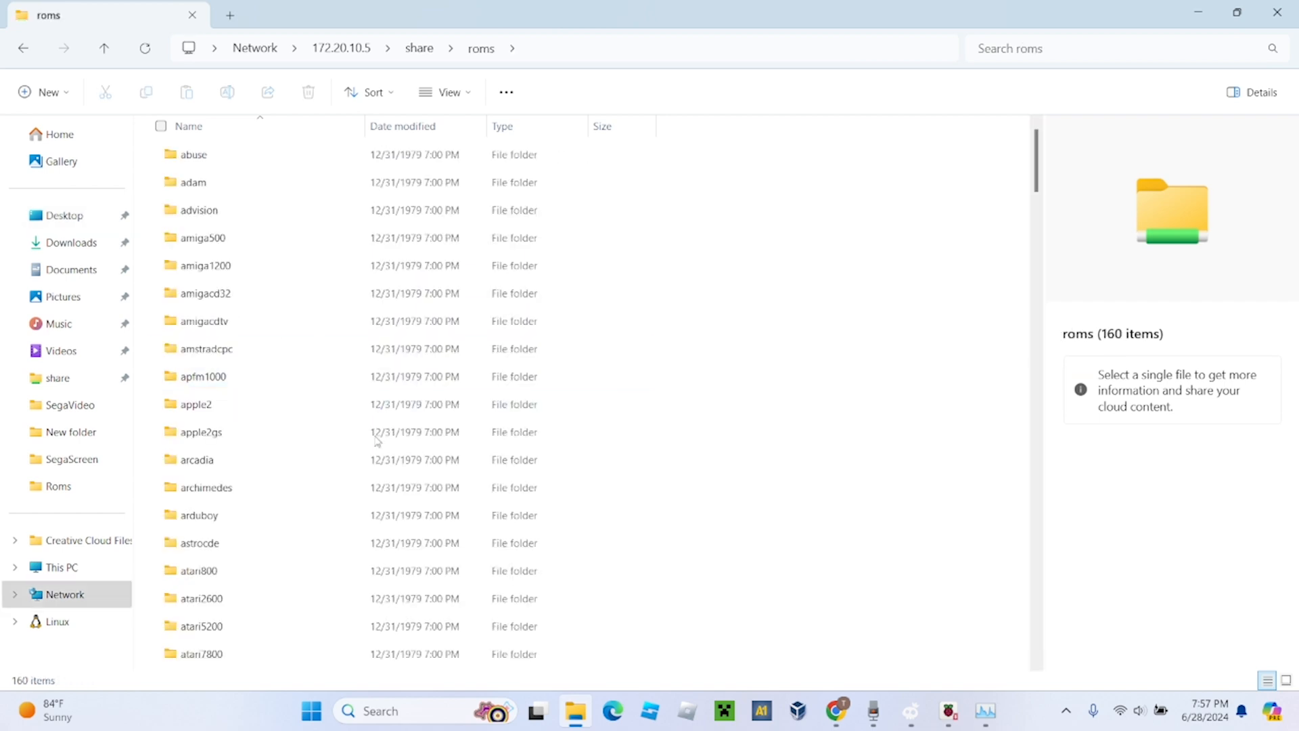
scroll(down, 3)
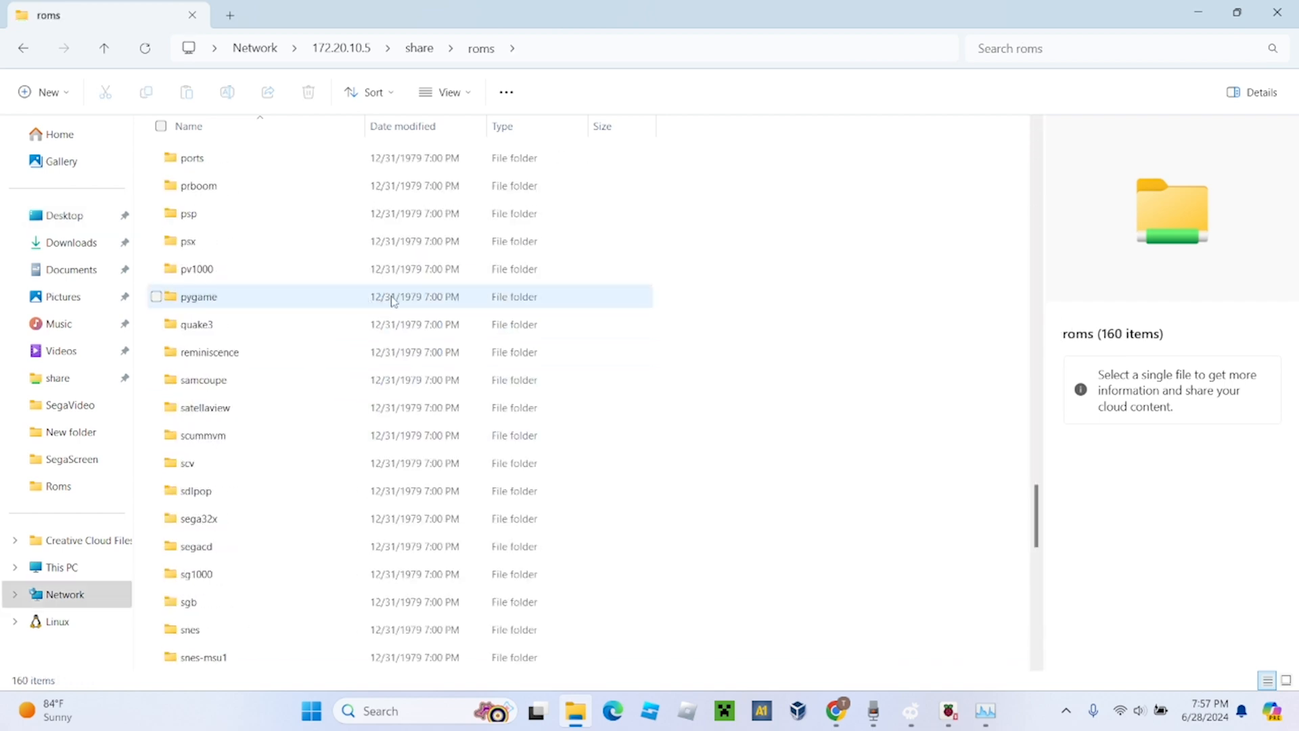
scroll(up, 3)
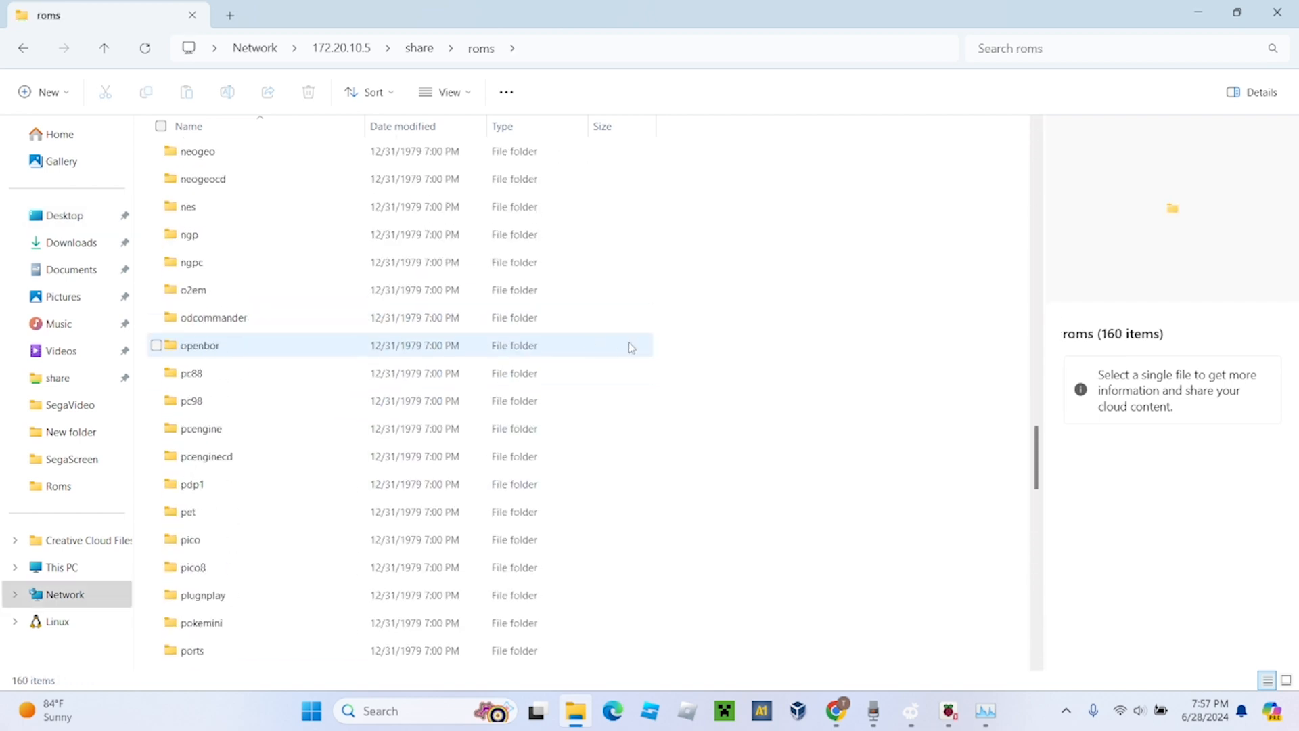
scroll(up, 3)
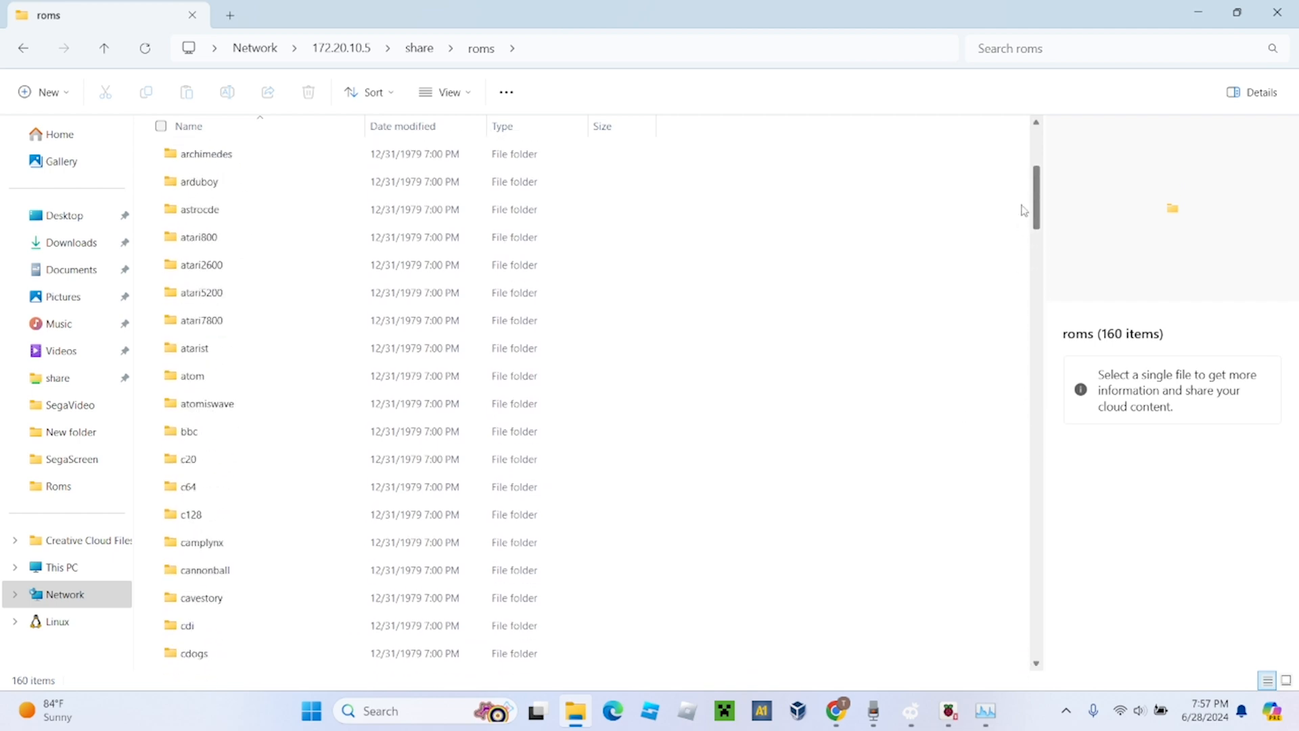
click(200, 239)
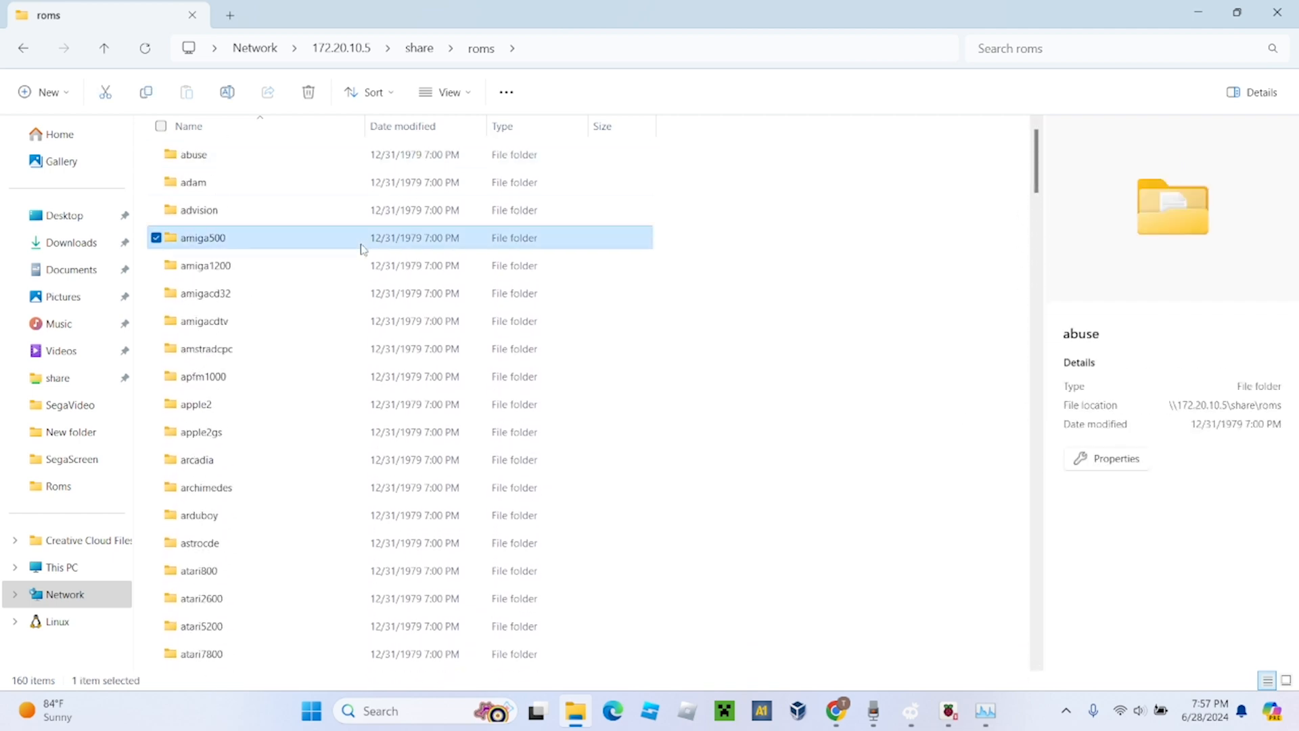
scroll(down, 3)
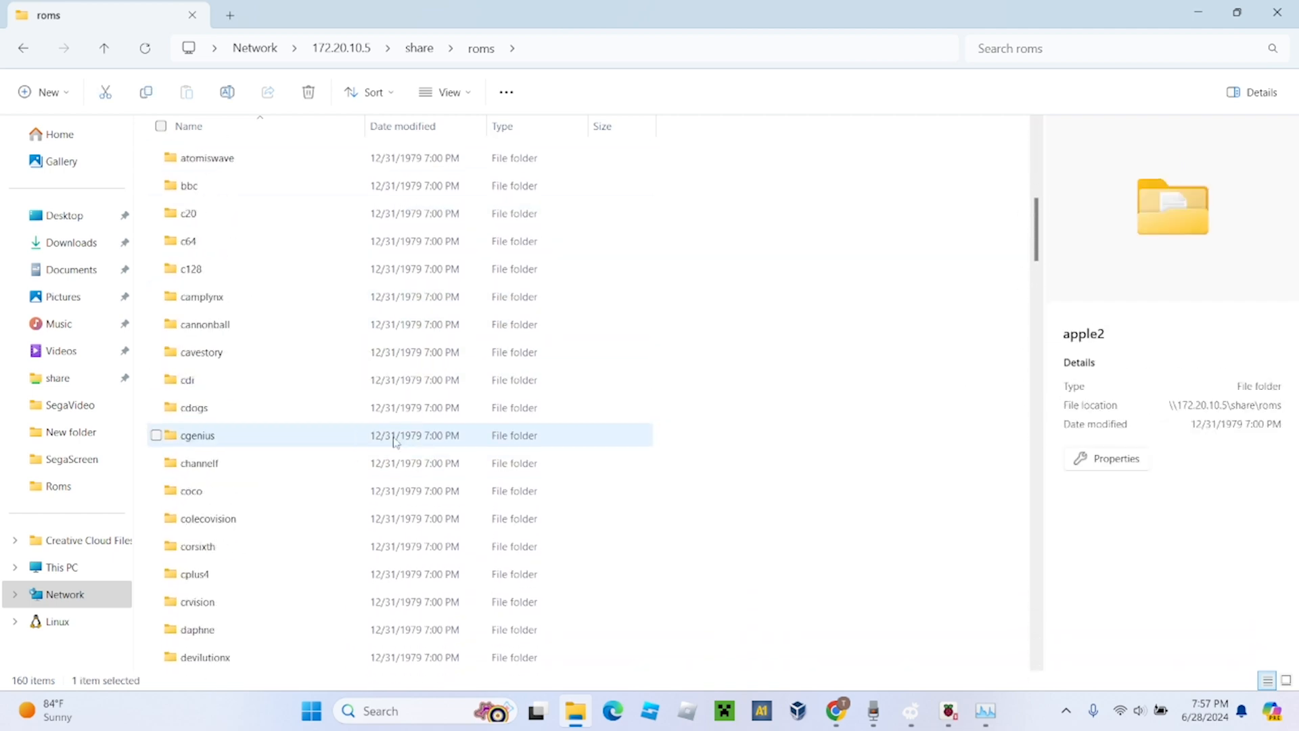
scroll(down, 3)
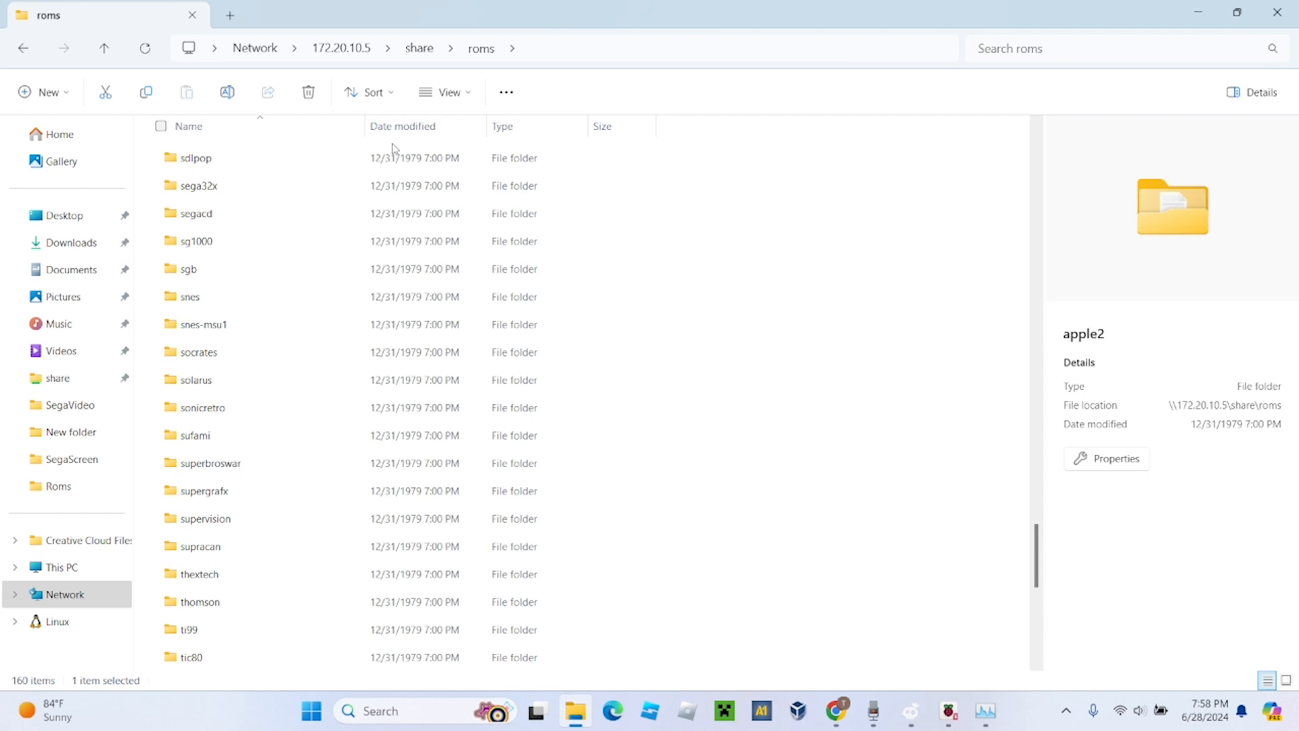
mouse_move(273, 116)
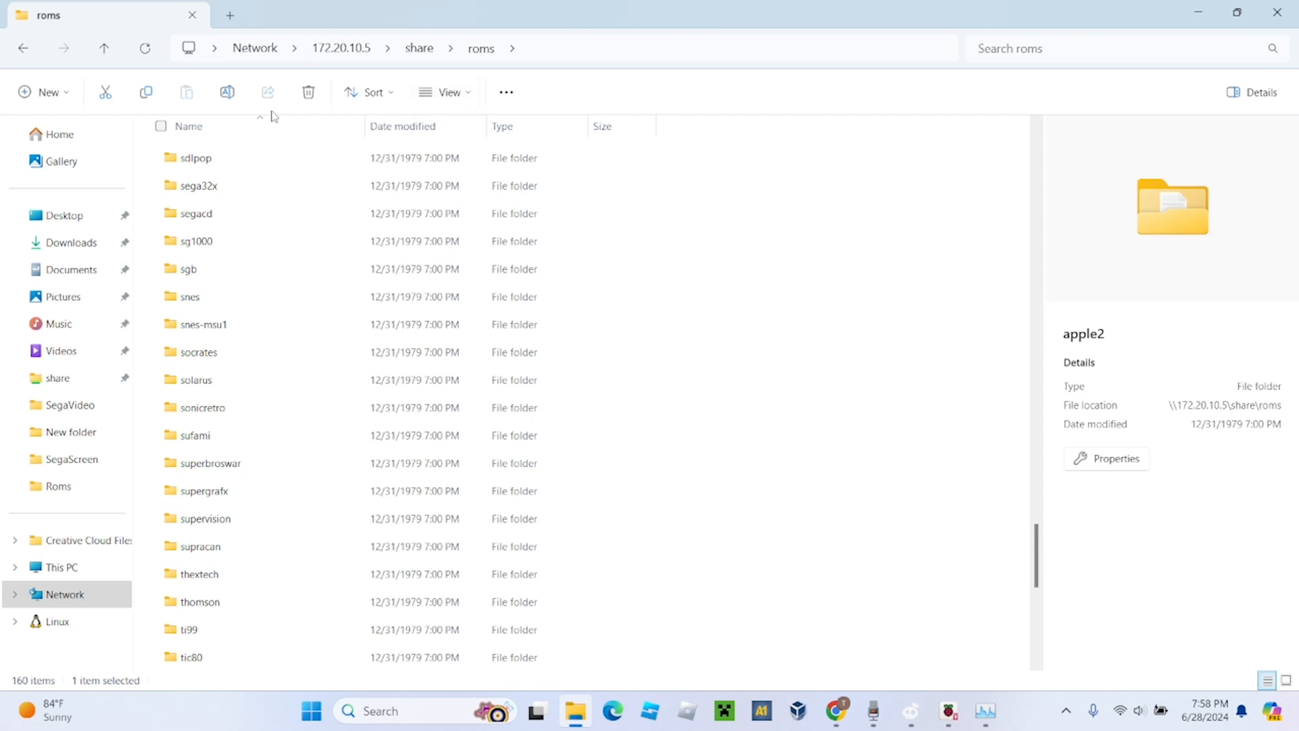
mouse_move(71, 242)
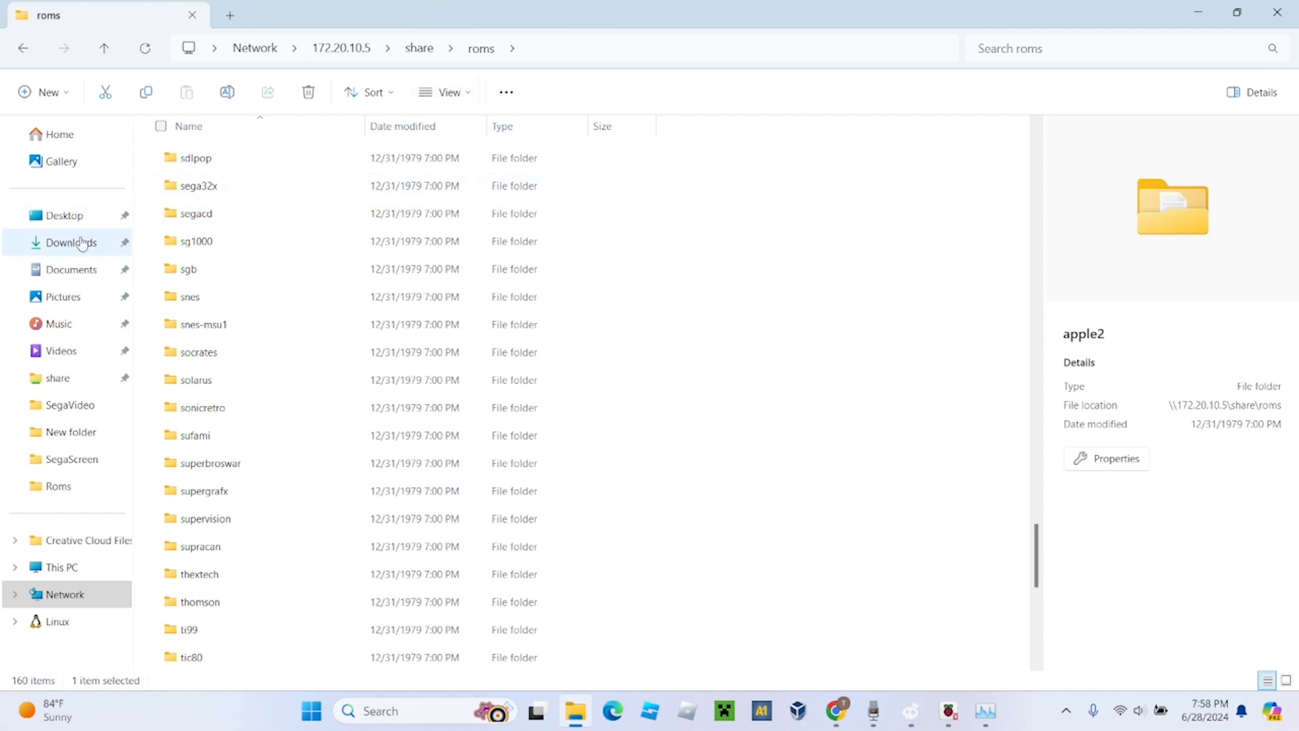
mouse_move(4, 326)
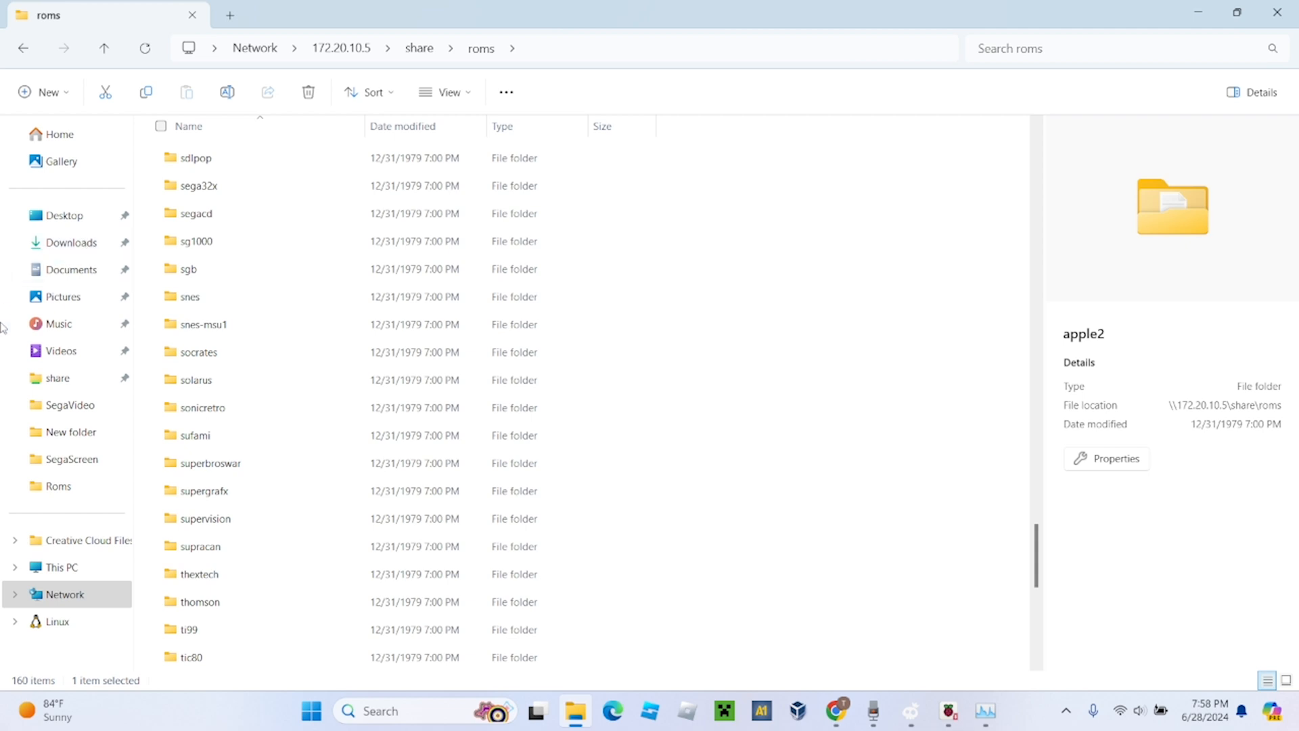
mouse_move(63, 296)
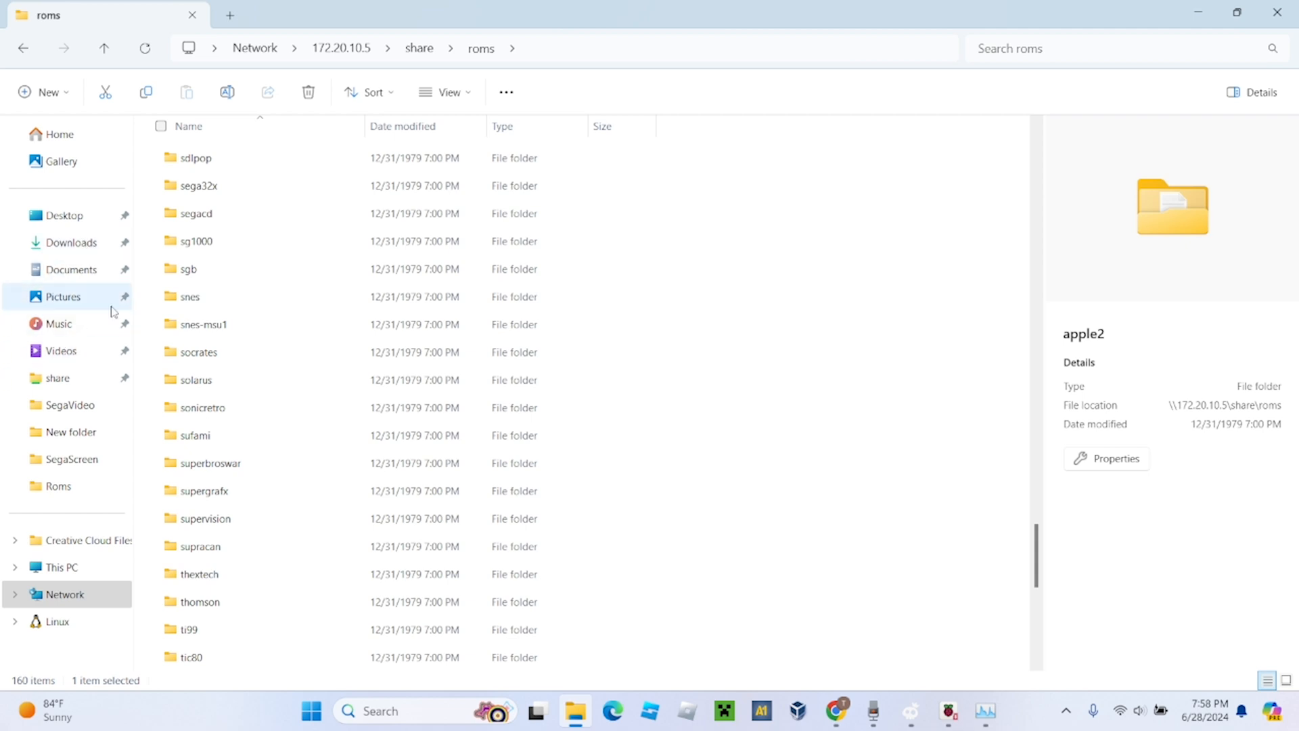
mouse_move(62, 216)
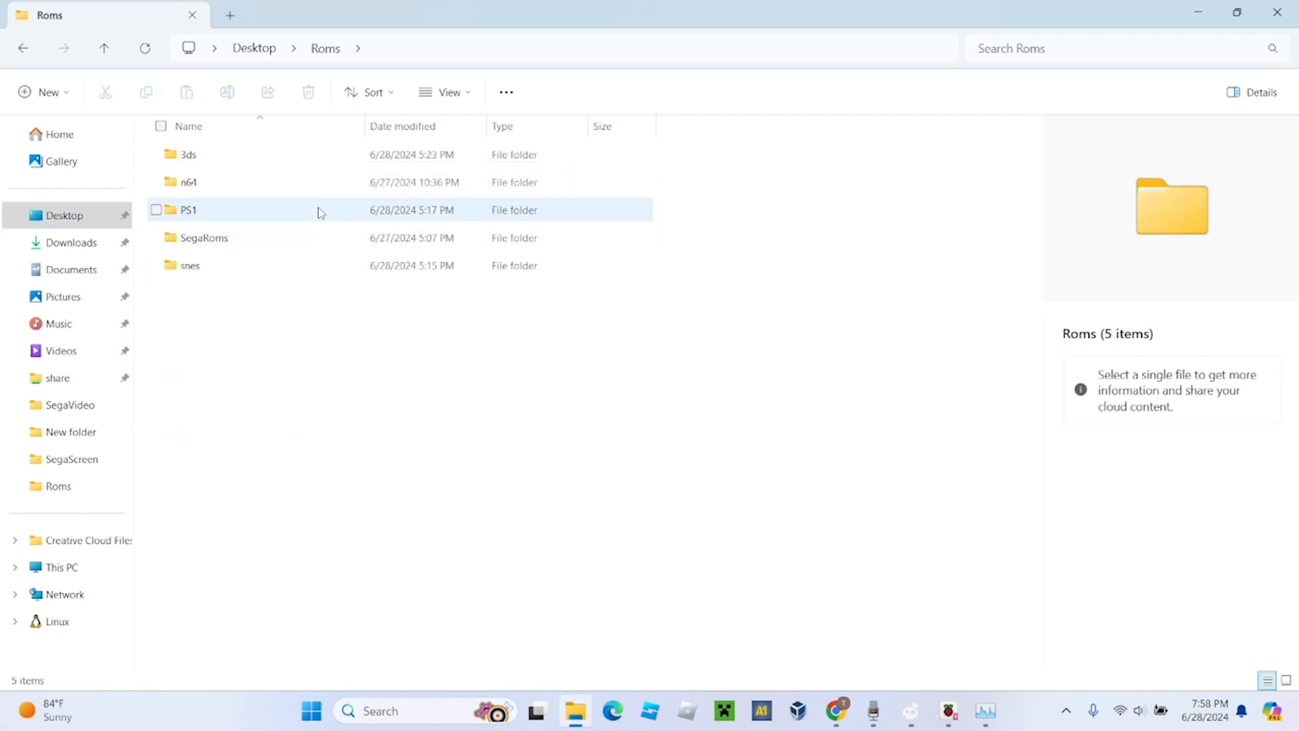
Step: Open the snes folder in Desktop > Roms, then go back to the share's roms folder
double_click(189, 265)
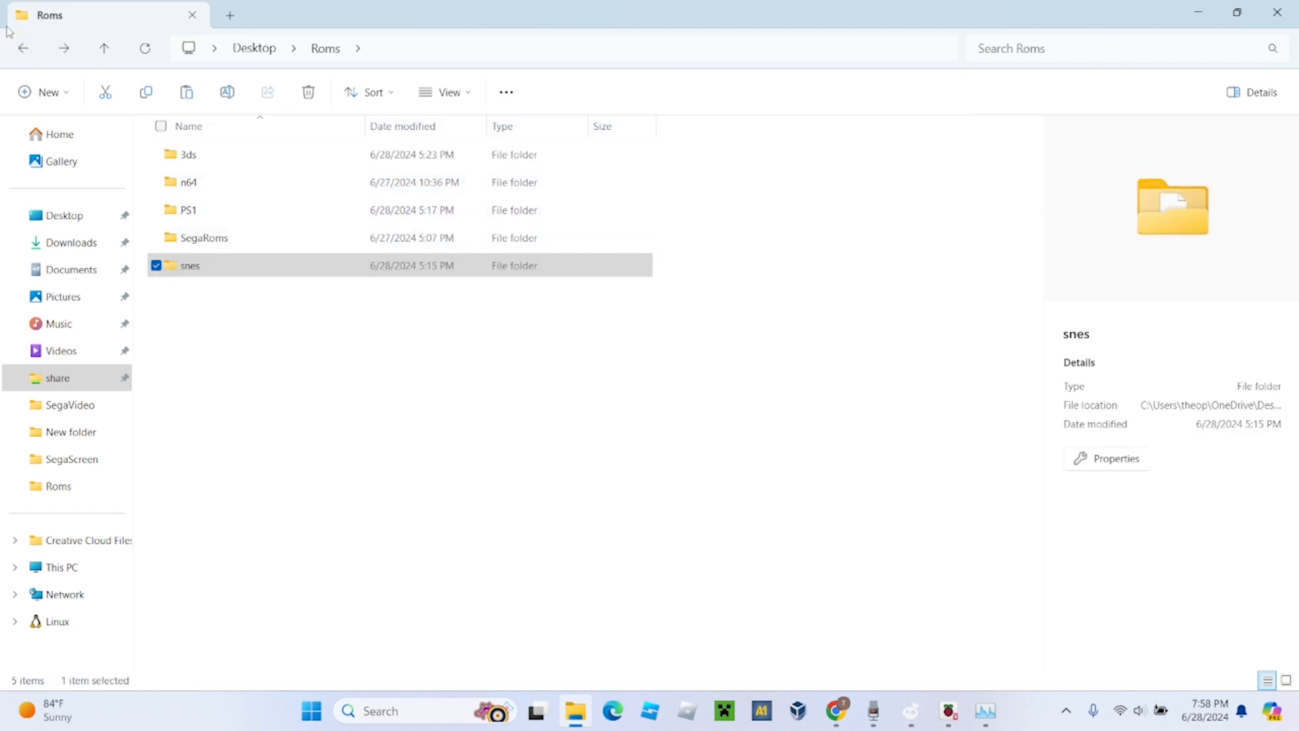
click(23, 48)
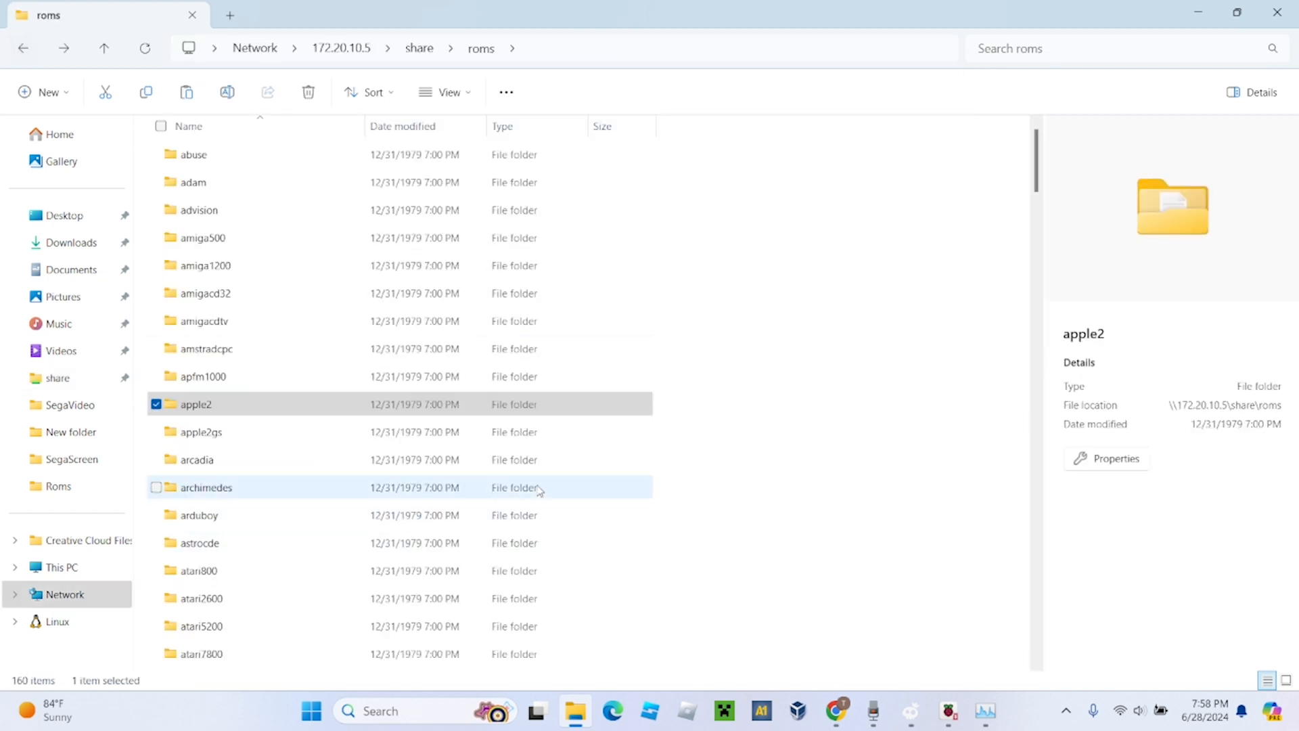
Step: Open the share's roms/snes folder and select the Super Mario Kart ROM among its 22 items
scroll(down, 3)
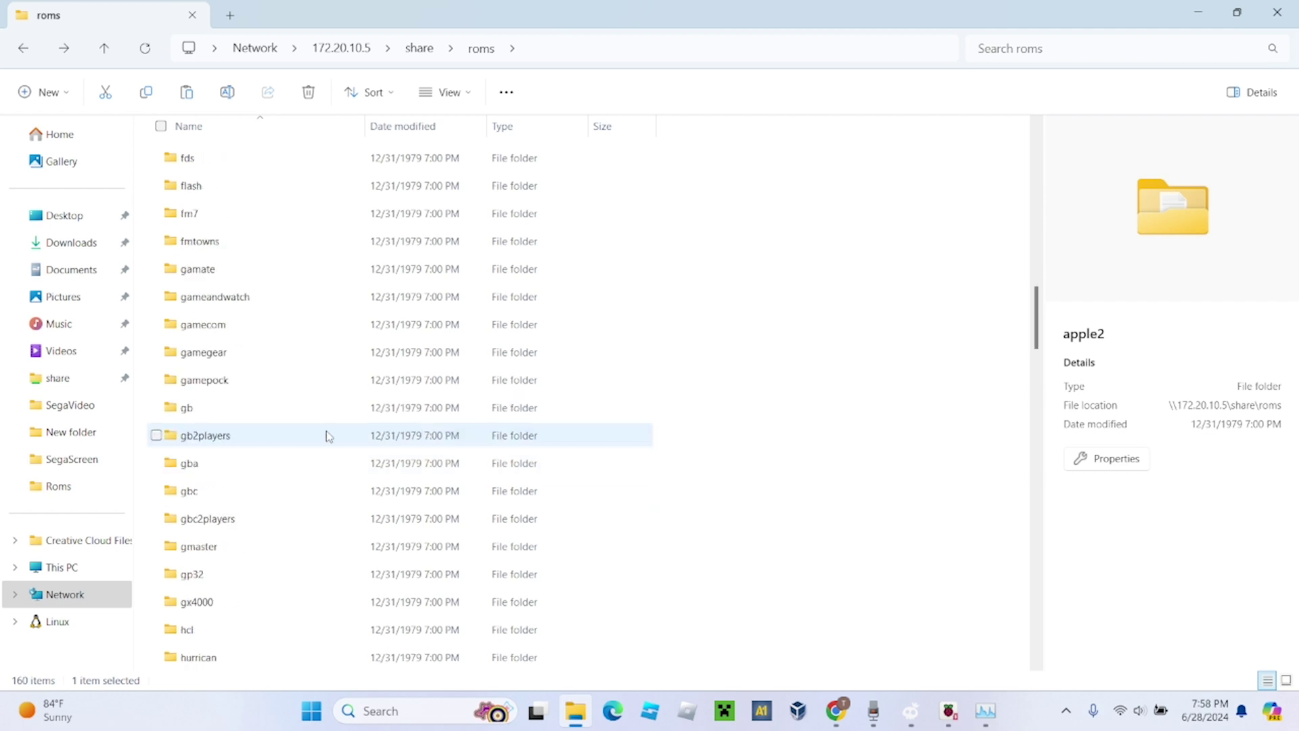
scroll(down, 3)
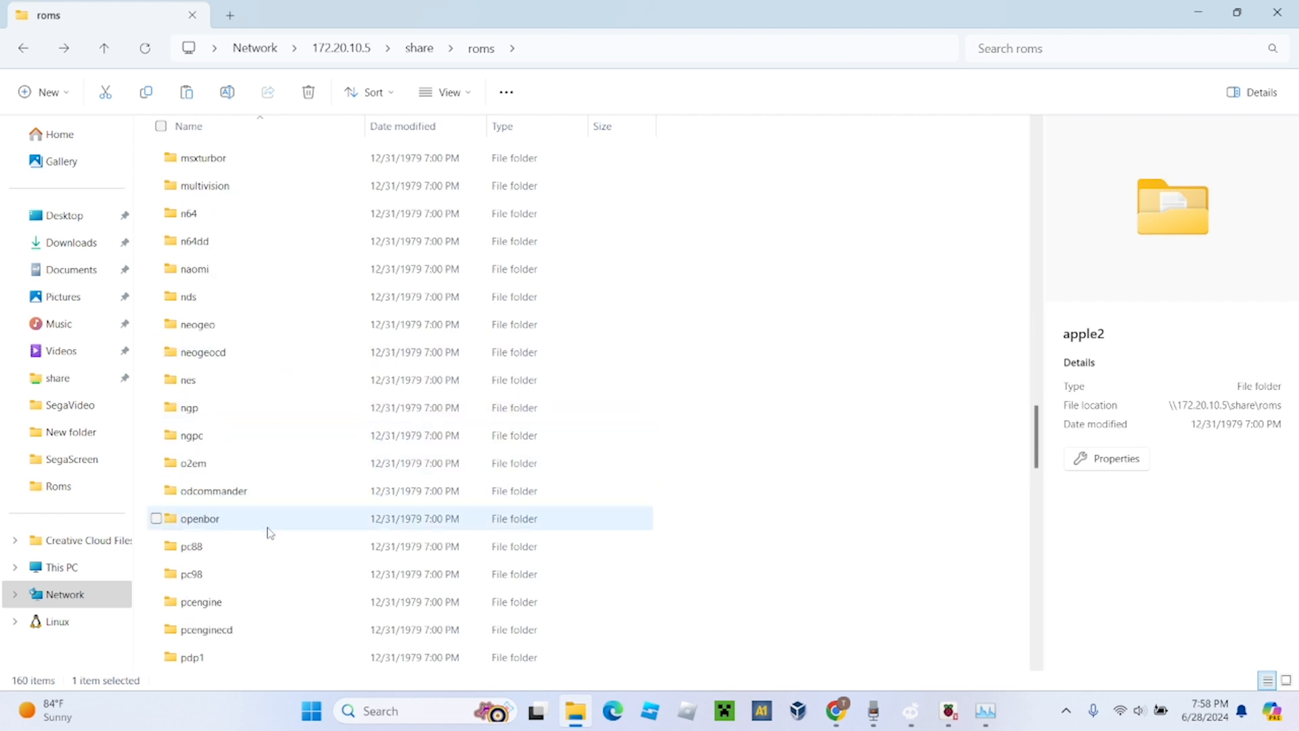
scroll(down, 3)
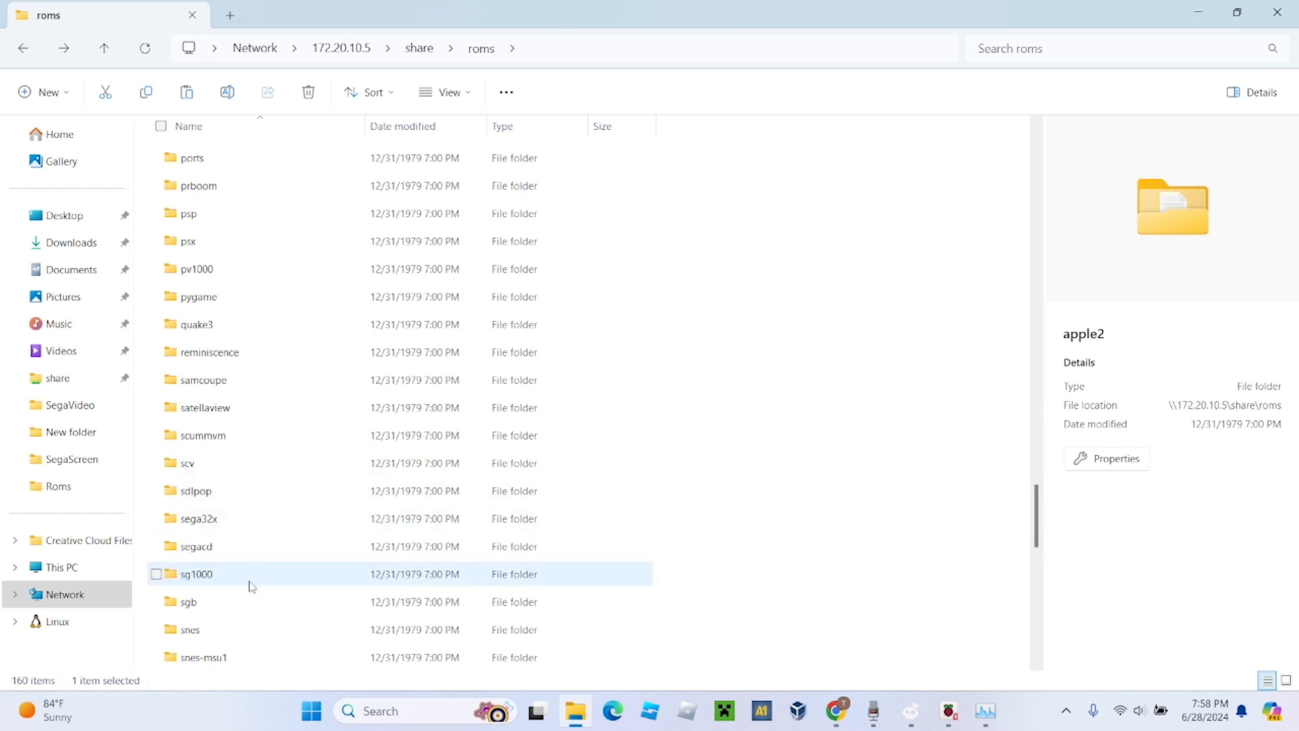
double_click(190, 629)
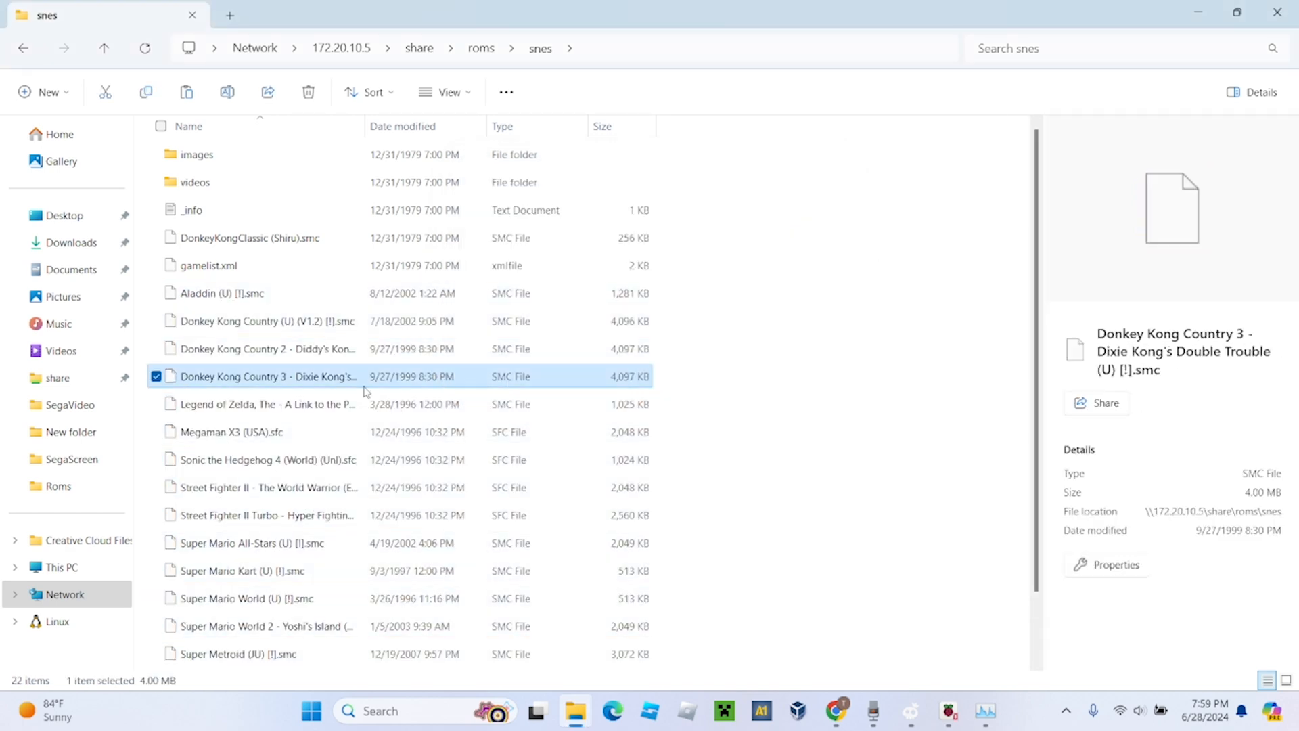
click(242, 493)
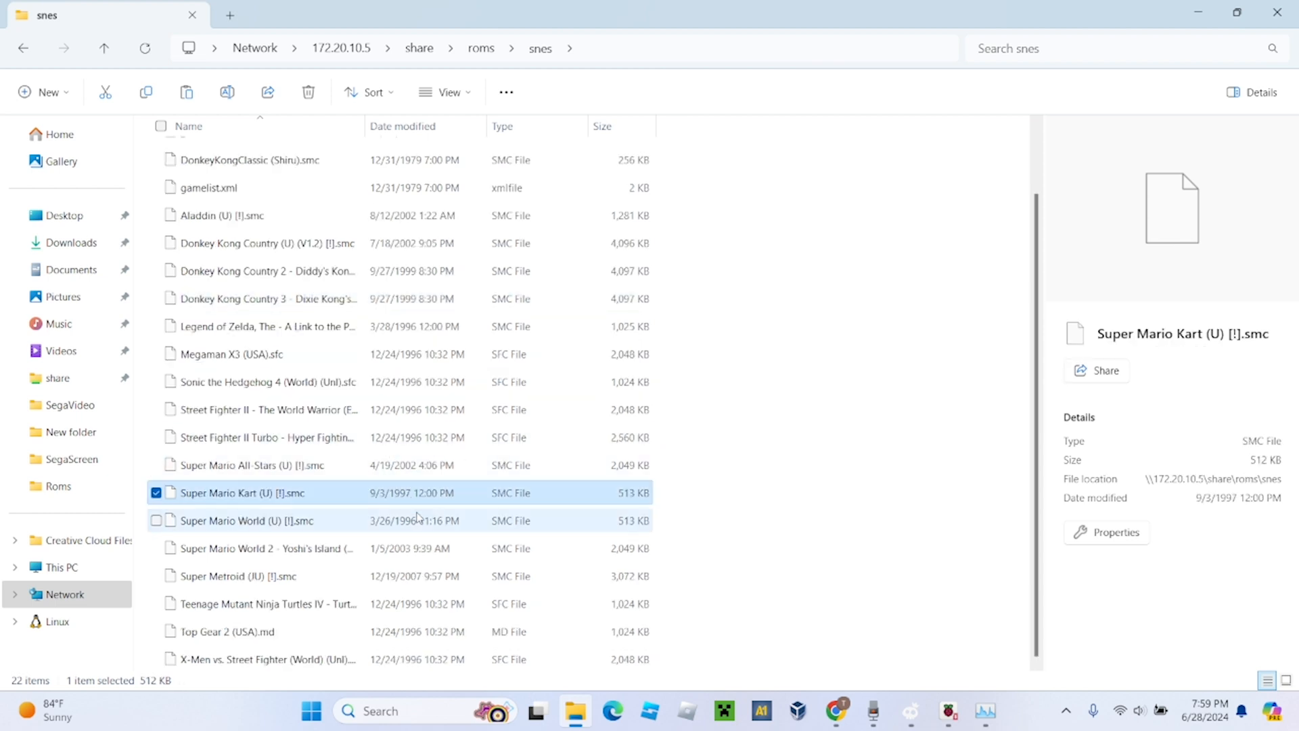